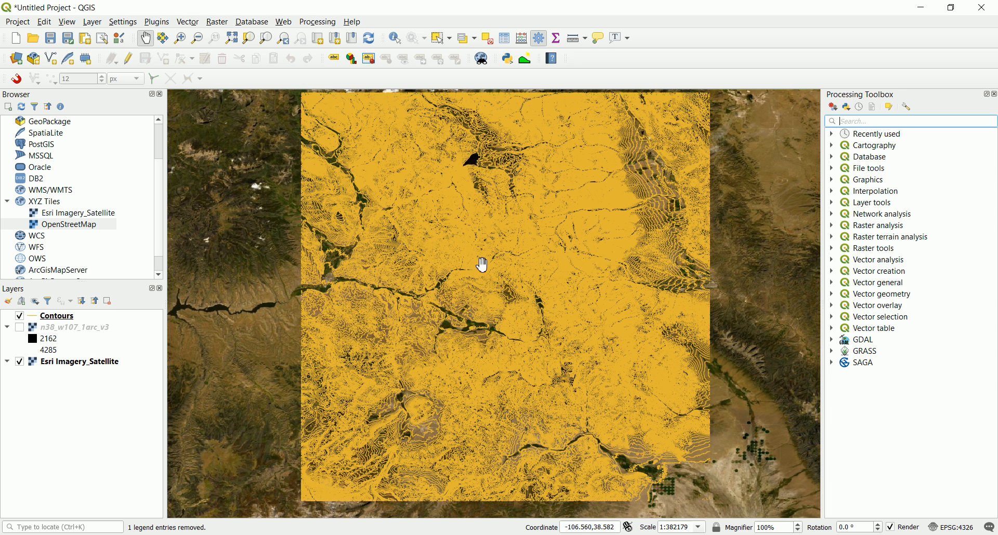
mouse_move(486, 257)
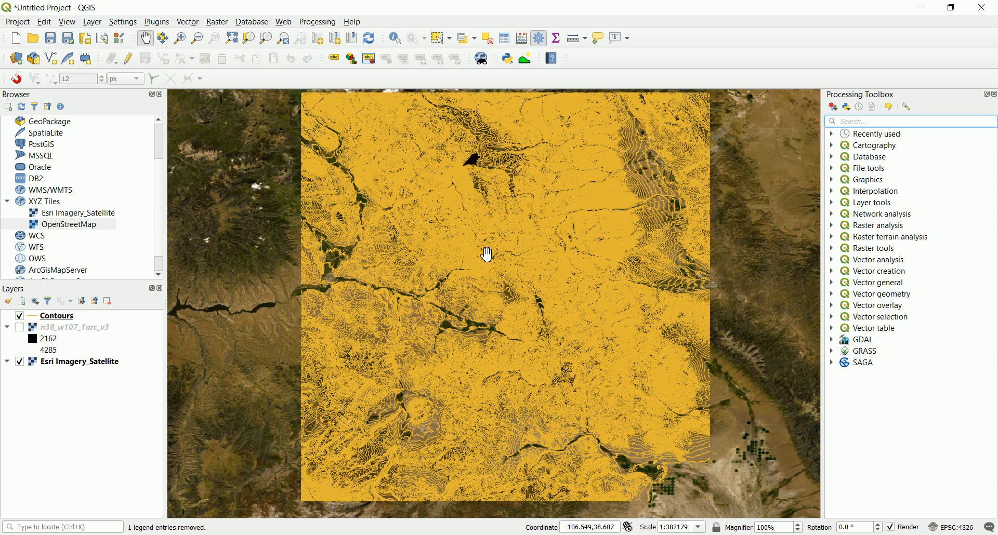
- Pan around the zoomed-in map to inspect individual contour lines over the satellite imagery
drag(487, 254, 502, 243)
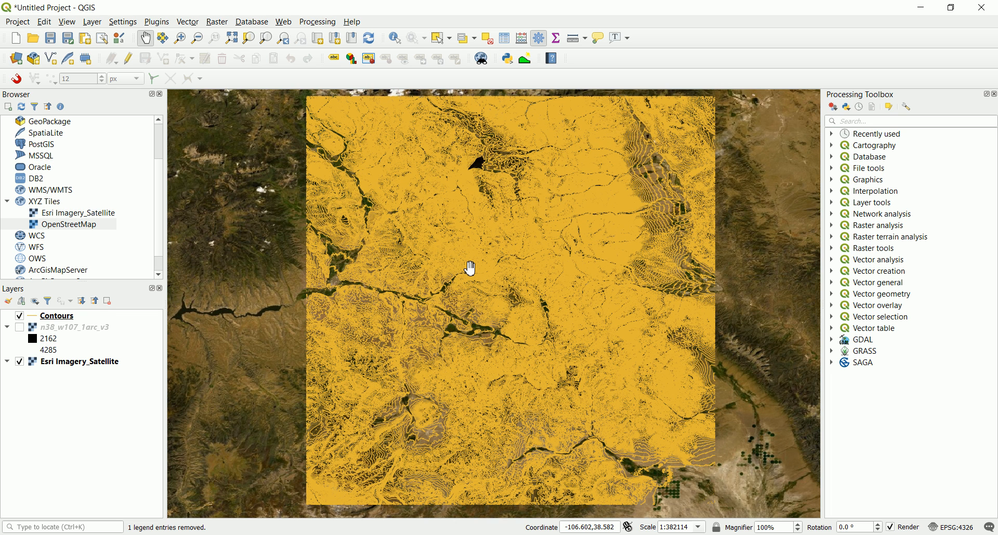
mouse_move(514, 205)
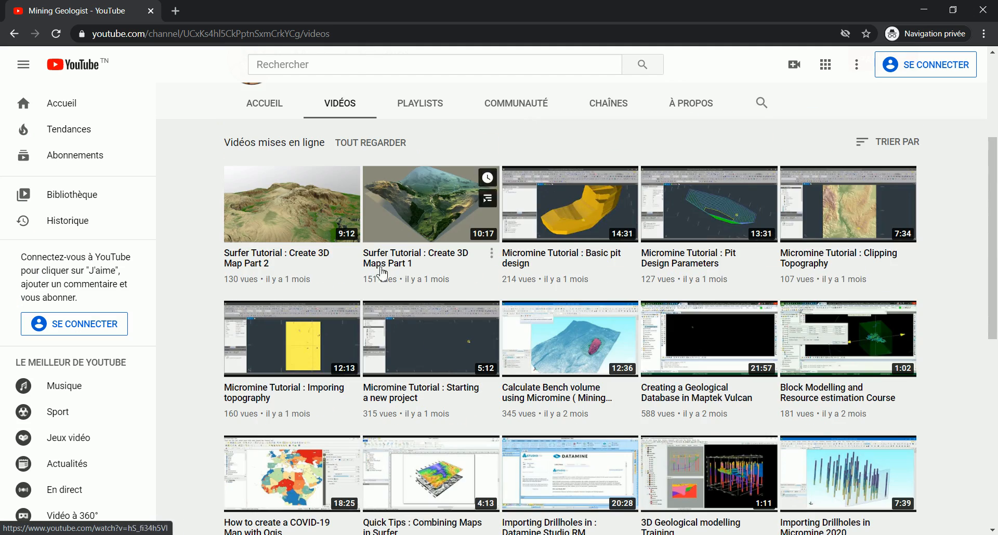
mouse_move(446, 345)
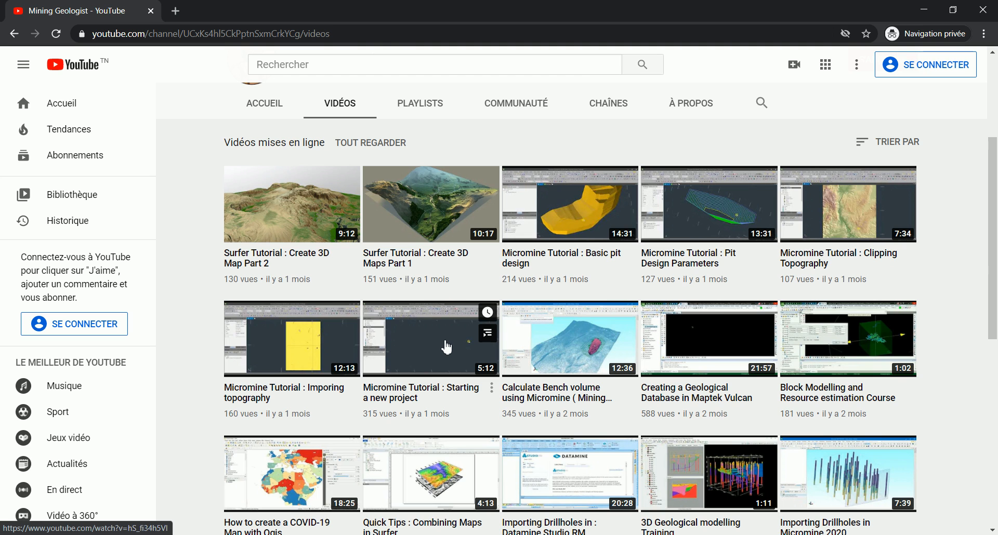
mouse_move(476, 300)
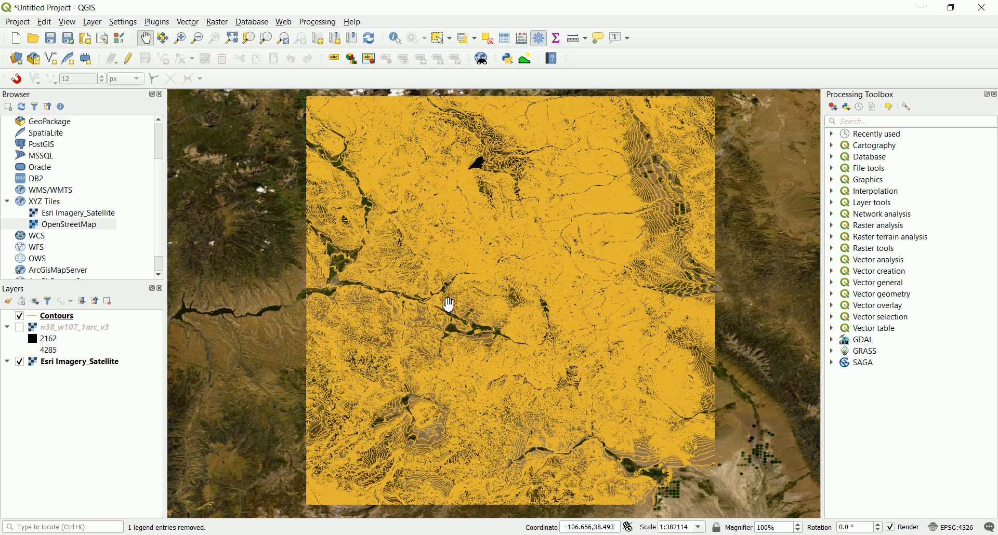
mouse_move(455, 300)
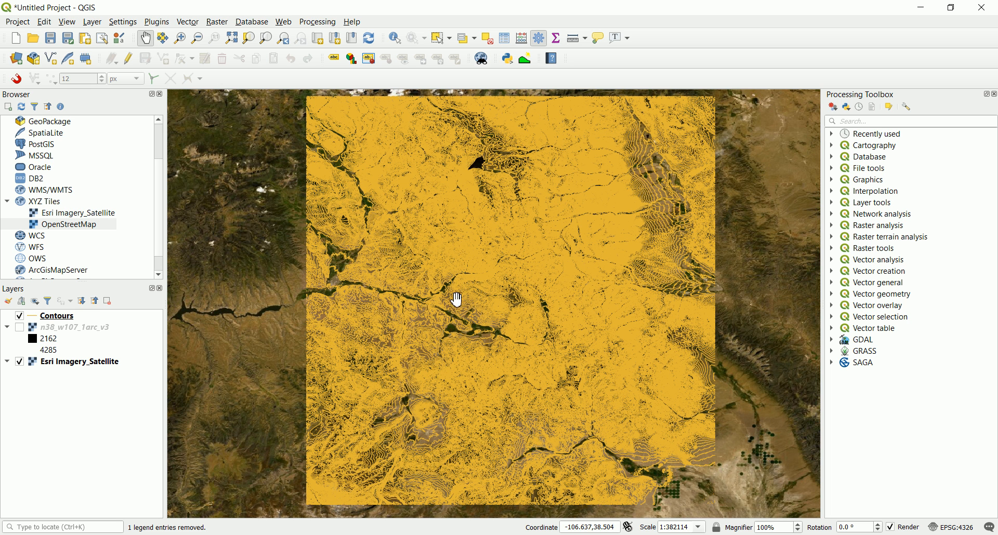
mouse_move(482, 295)
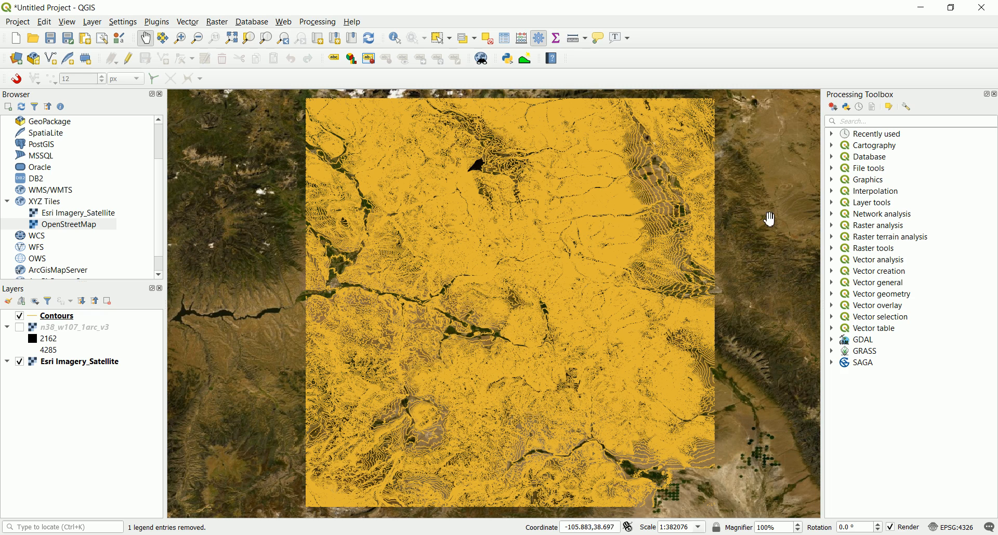
drag(769, 218, 494, 290)
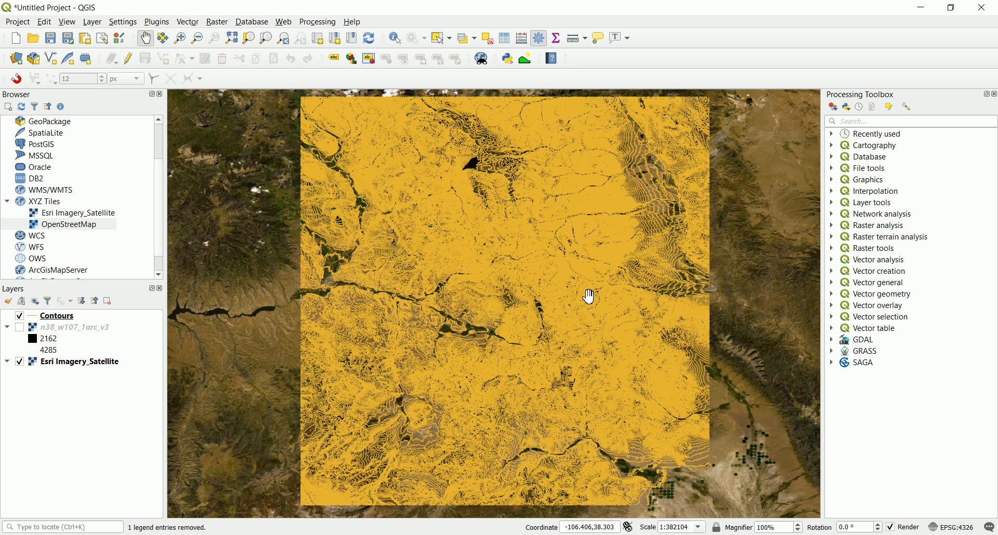
mouse_move(437, 198)
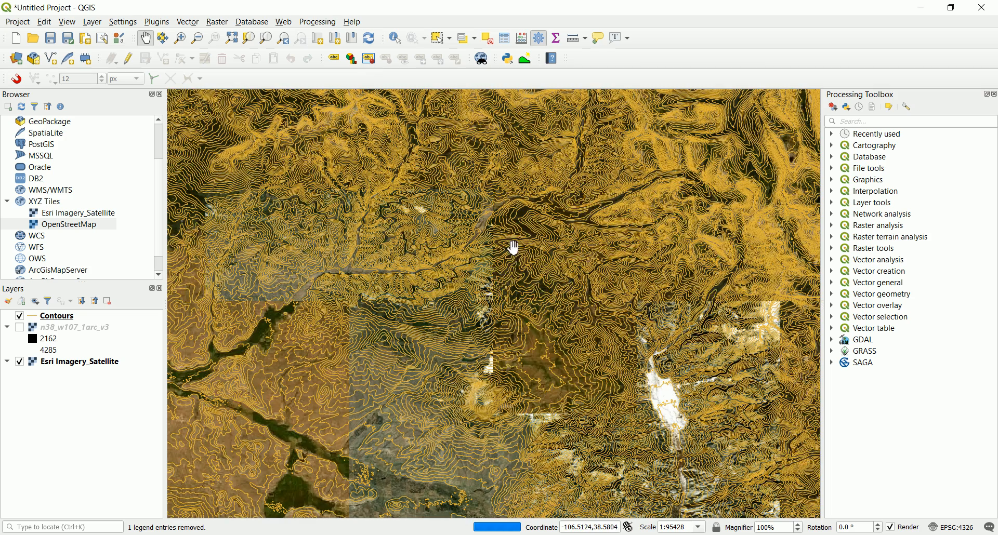
drag(513, 247, 635, 264)
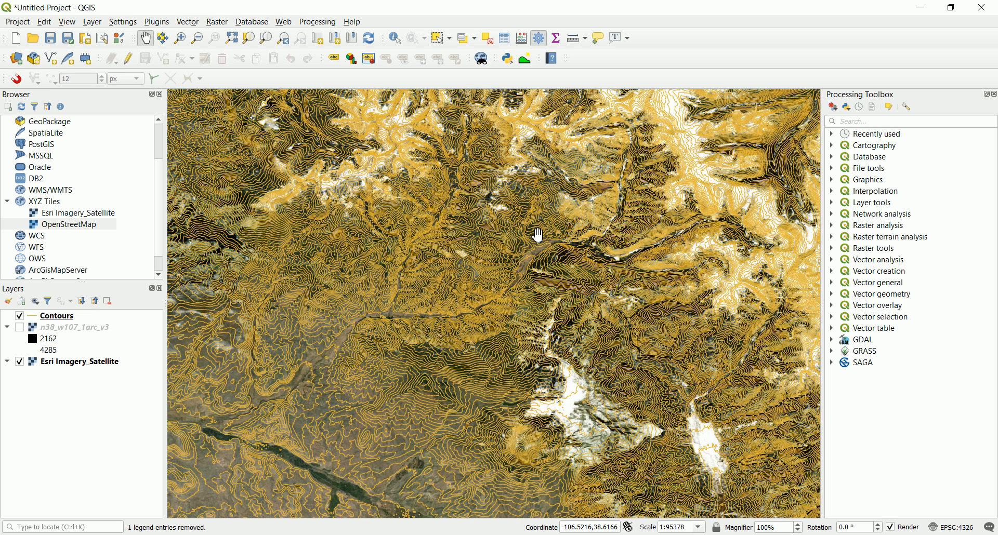
mouse_move(511, 247)
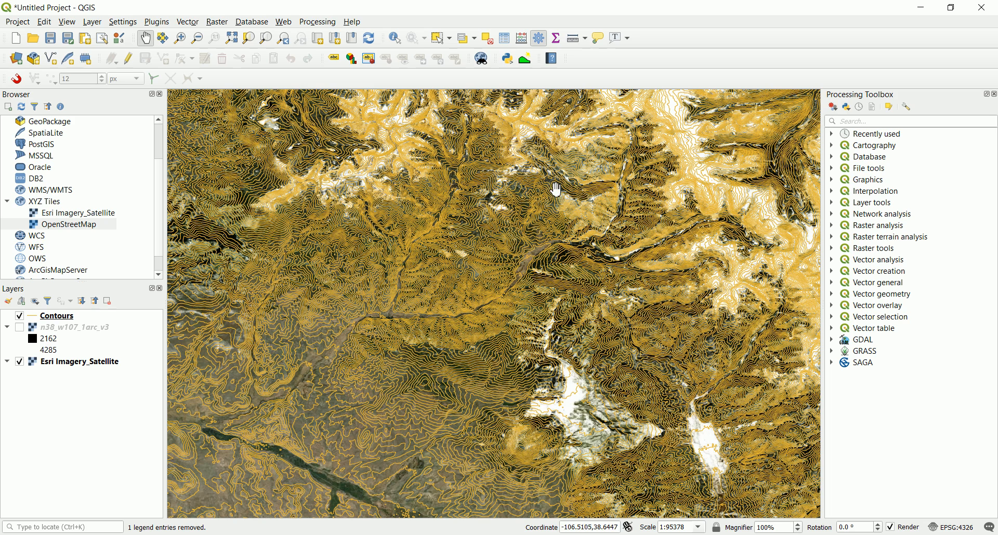
mouse_move(571, 179)
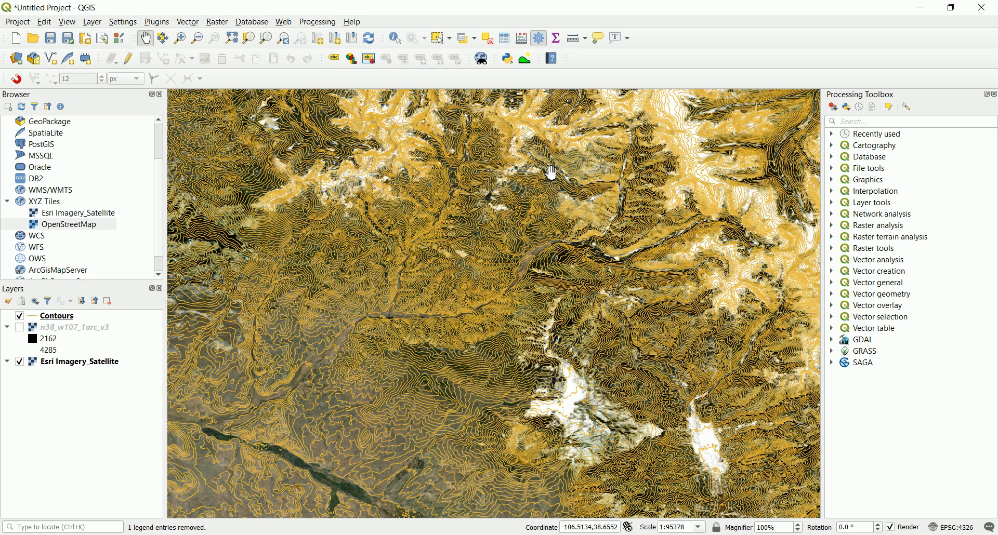
- Search the Processing Toolbox for 'clip' and select GDAL's Clip vector by mask layer
click(911, 121)
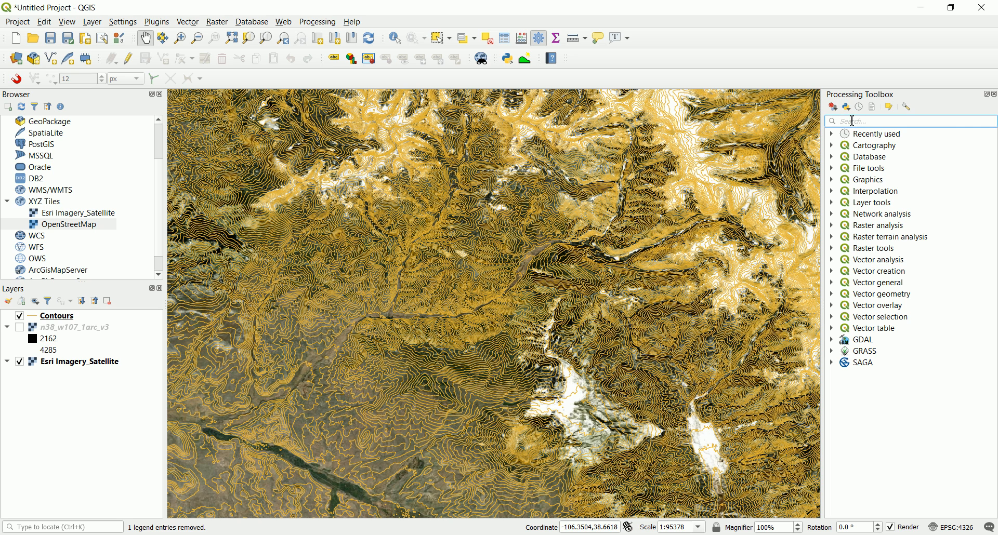
text(clip)
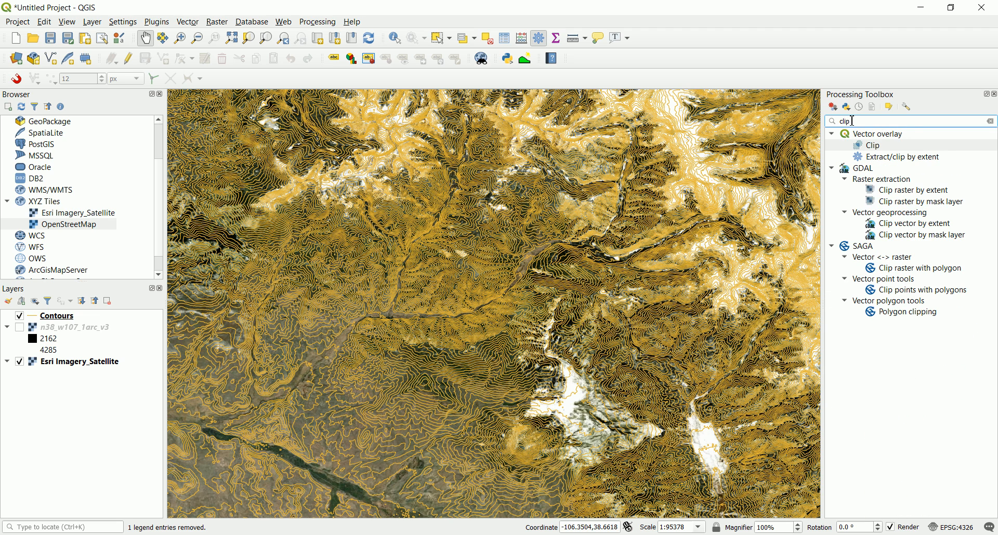
mouse_move(613, 195)
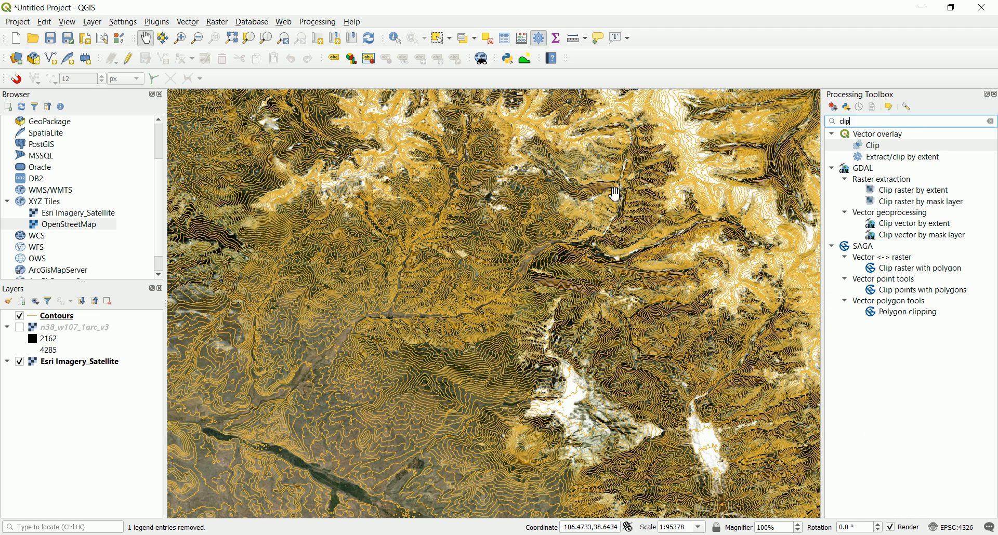
mouse_move(567, 227)
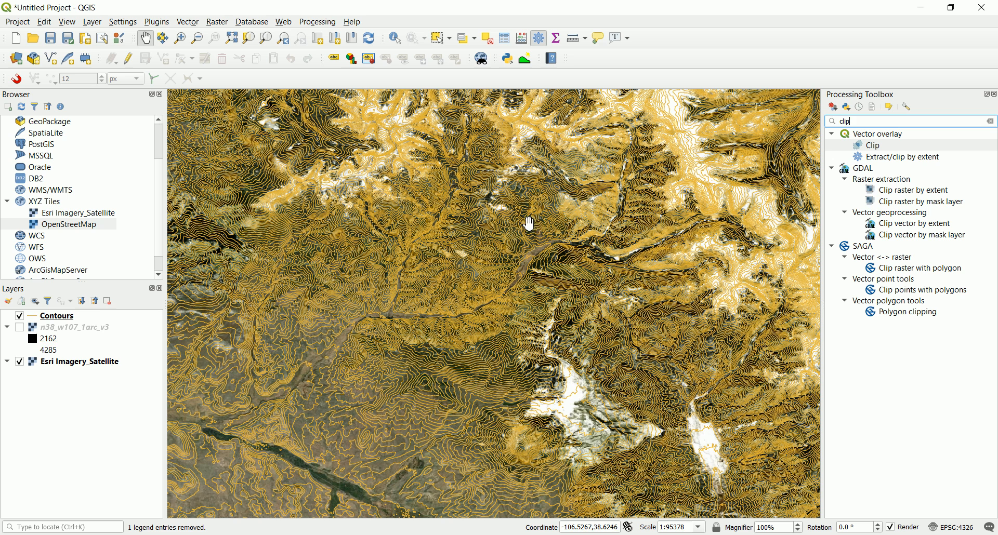
mouse_move(558, 214)
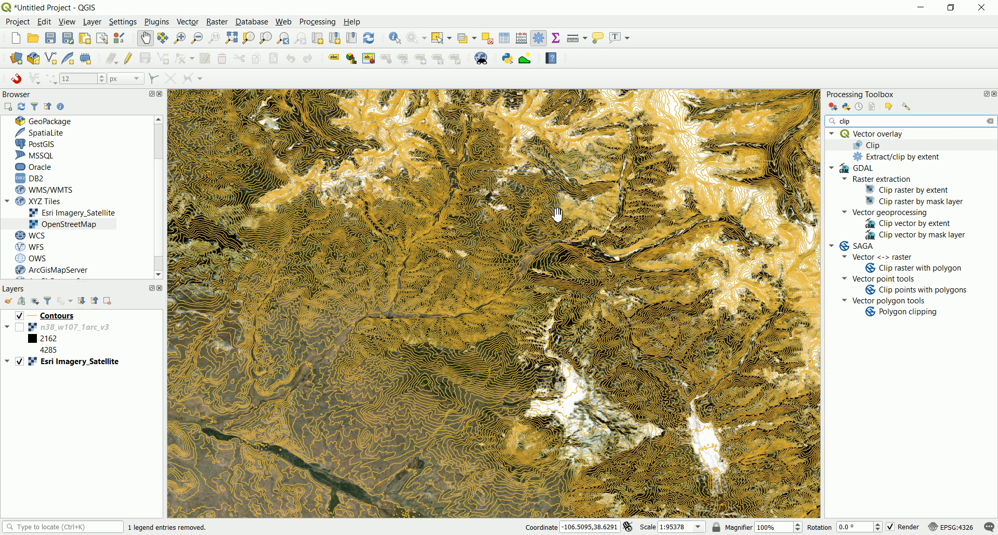
mouse_move(566, 204)
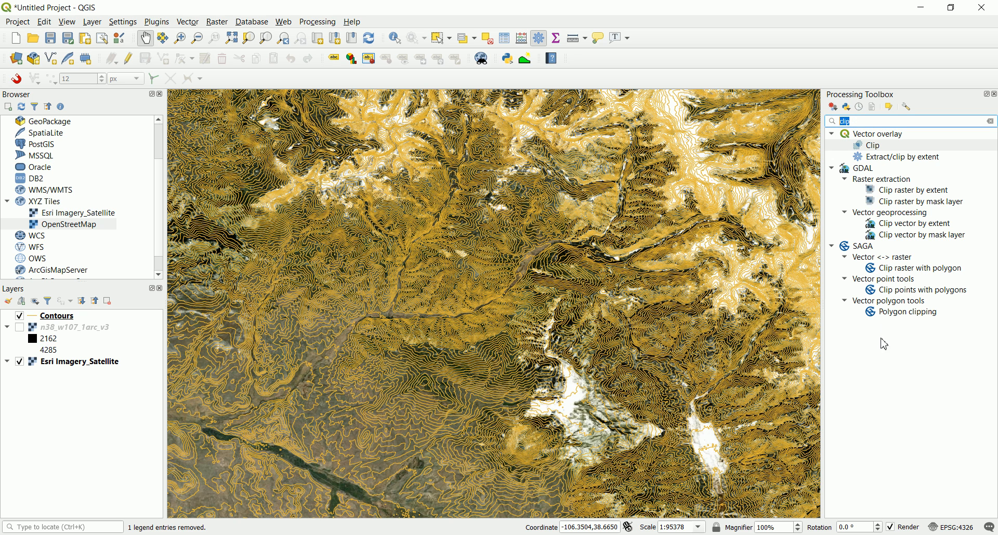
mouse_move(889, 264)
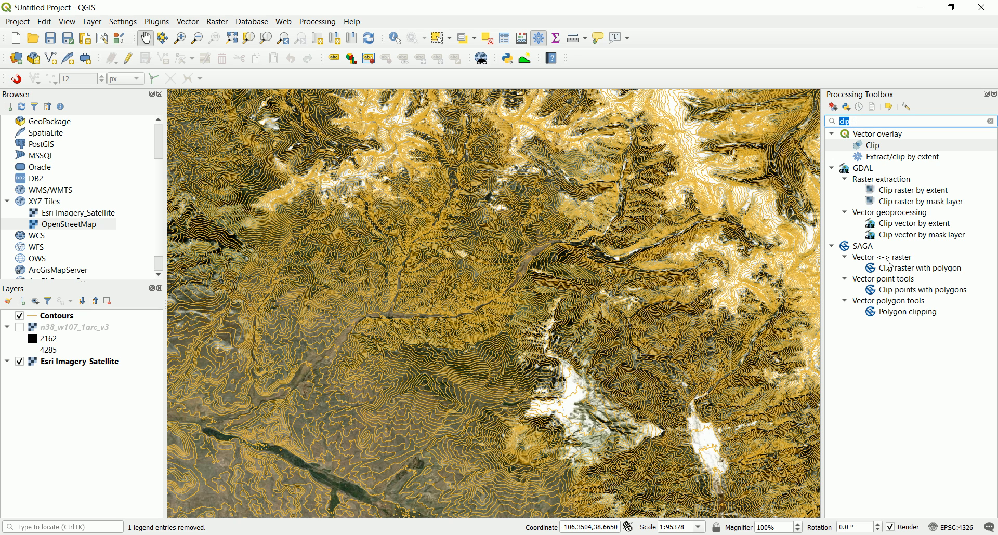
mouse_move(915, 187)
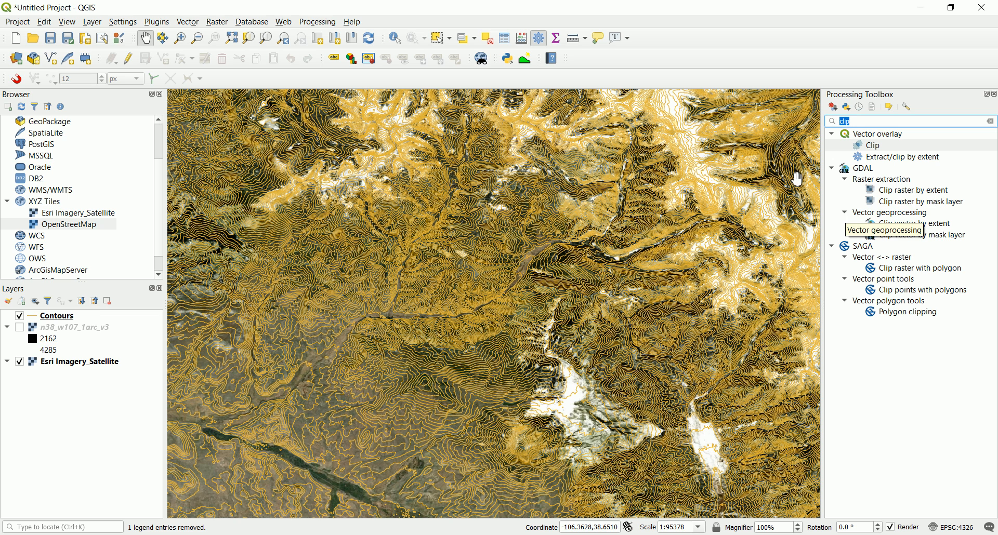
mouse_move(899, 166)
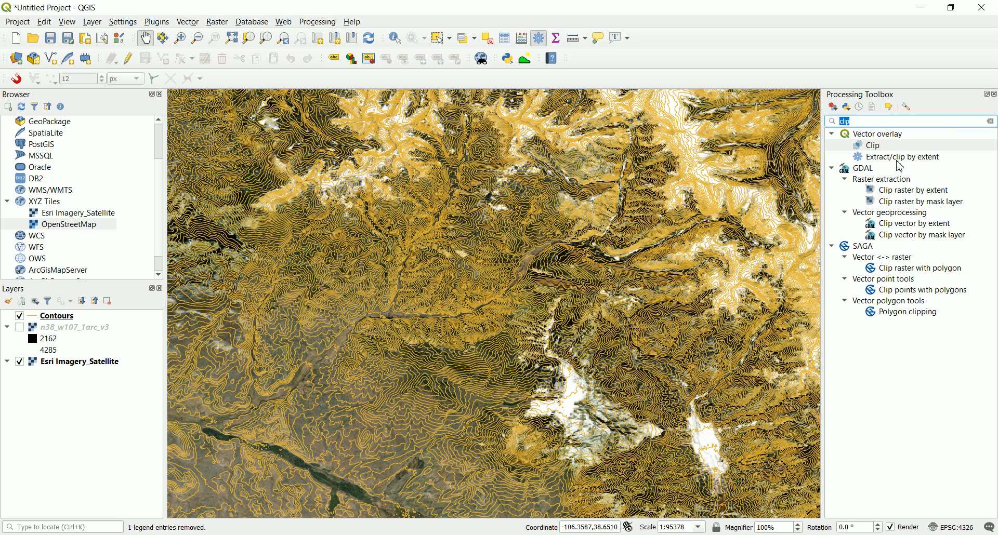
mouse_move(877, 180)
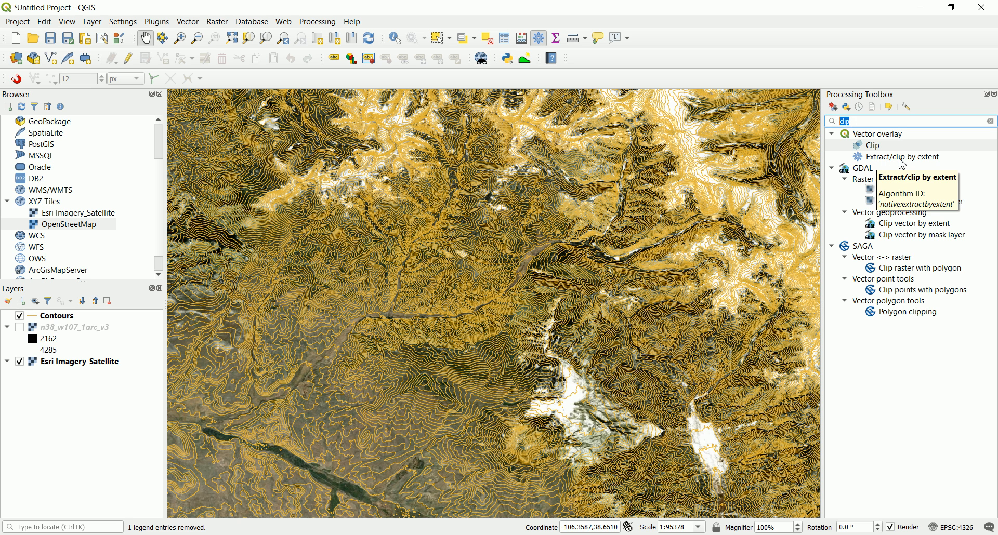
mouse_move(921, 164)
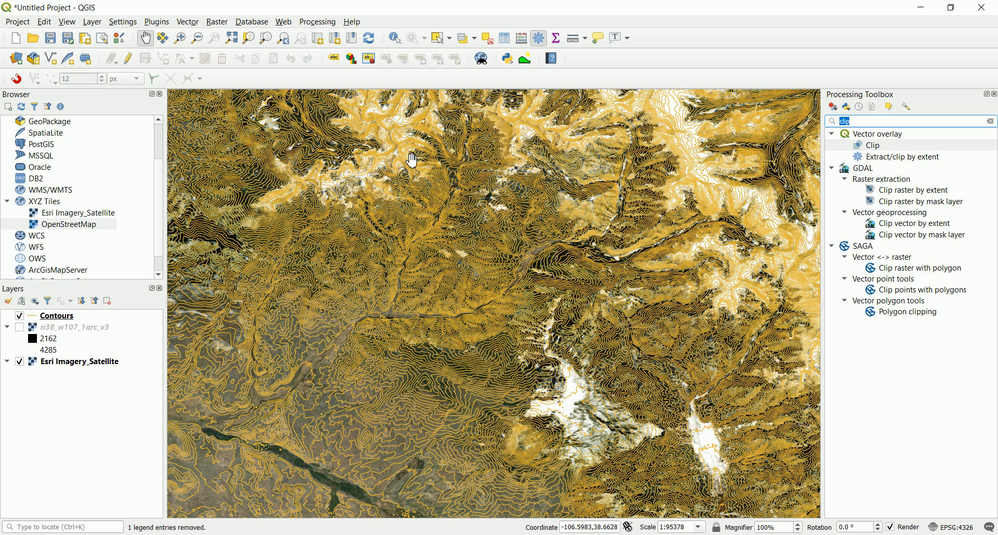
mouse_move(371, 241)
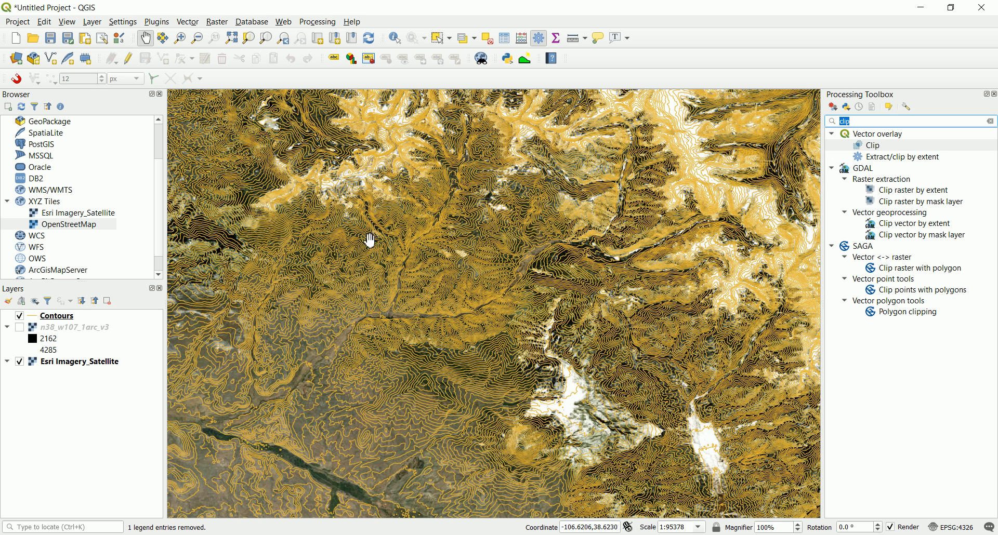
mouse_move(705, 289)
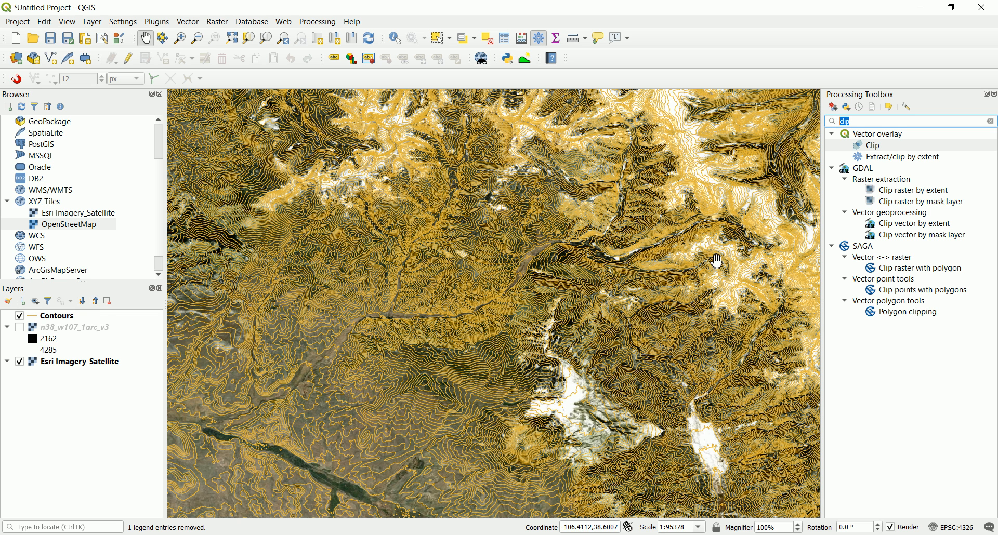
mouse_move(933, 286)
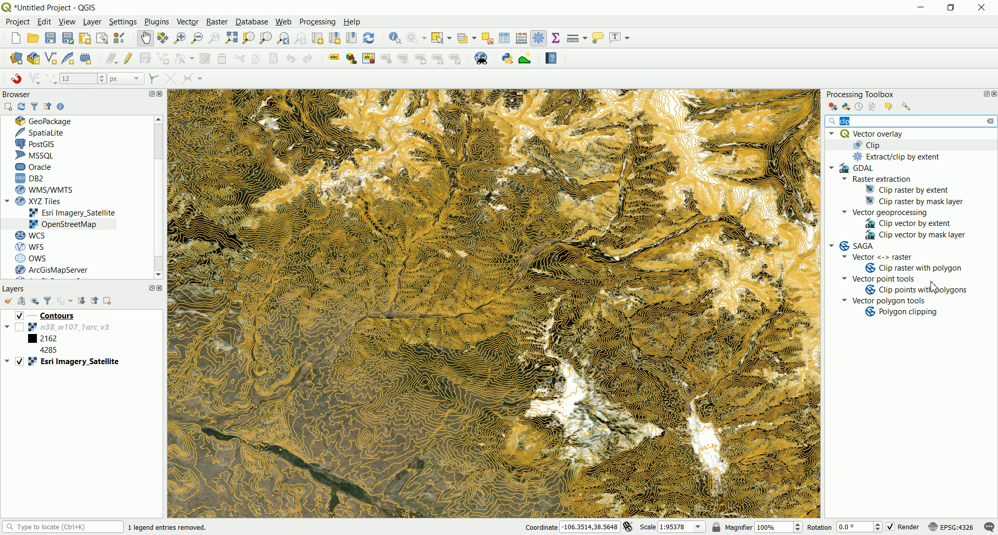
mouse_move(495, 264)
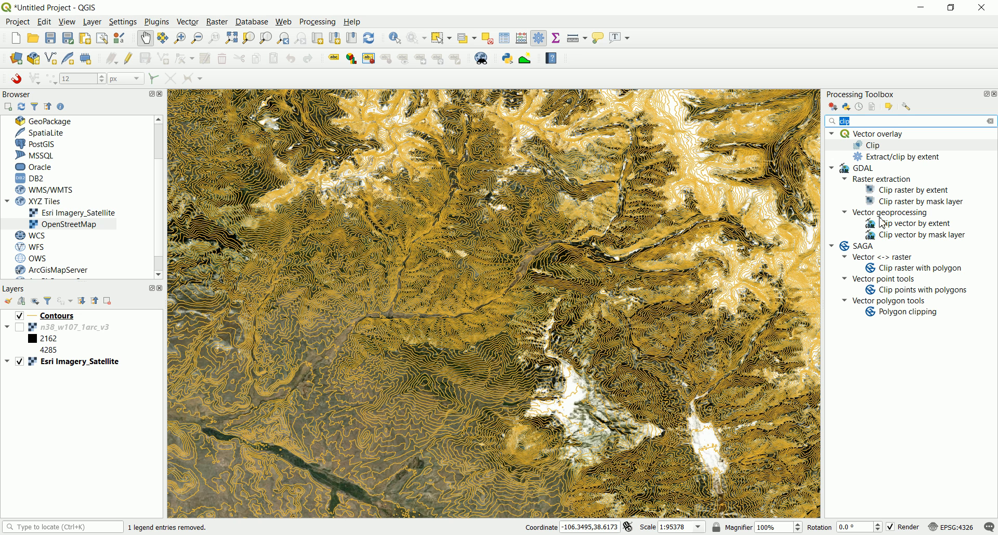
mouse_move(918, 234)
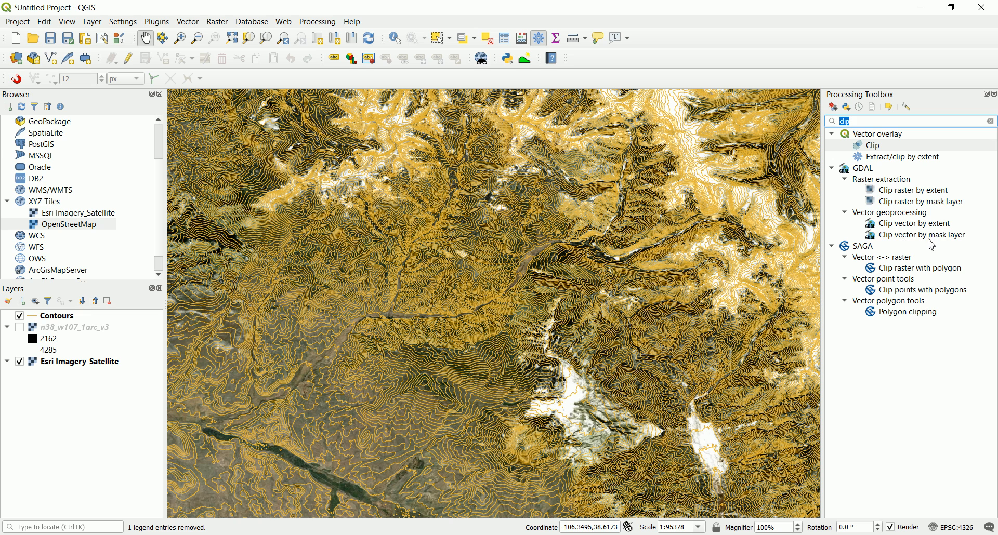
click(922, 235)
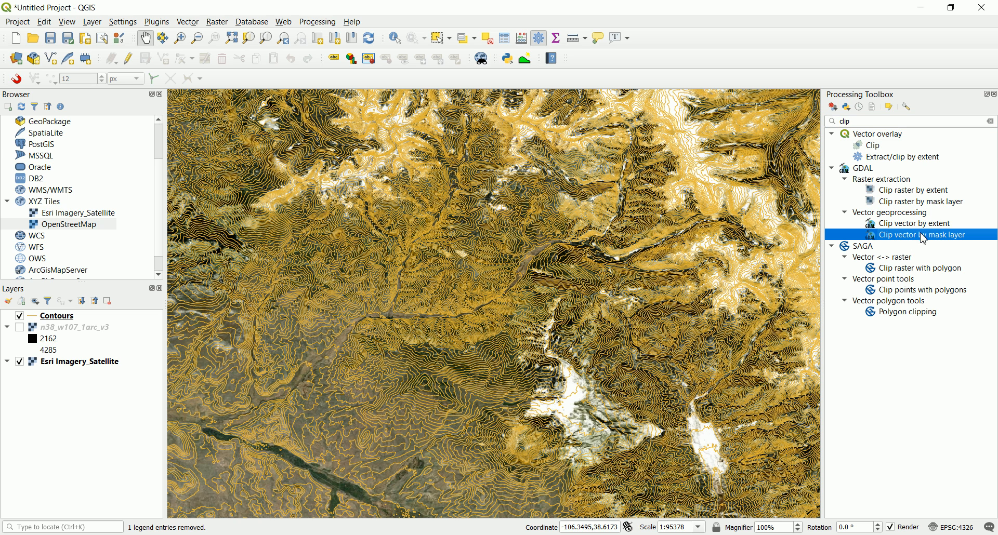
mouse_move(588, 187)
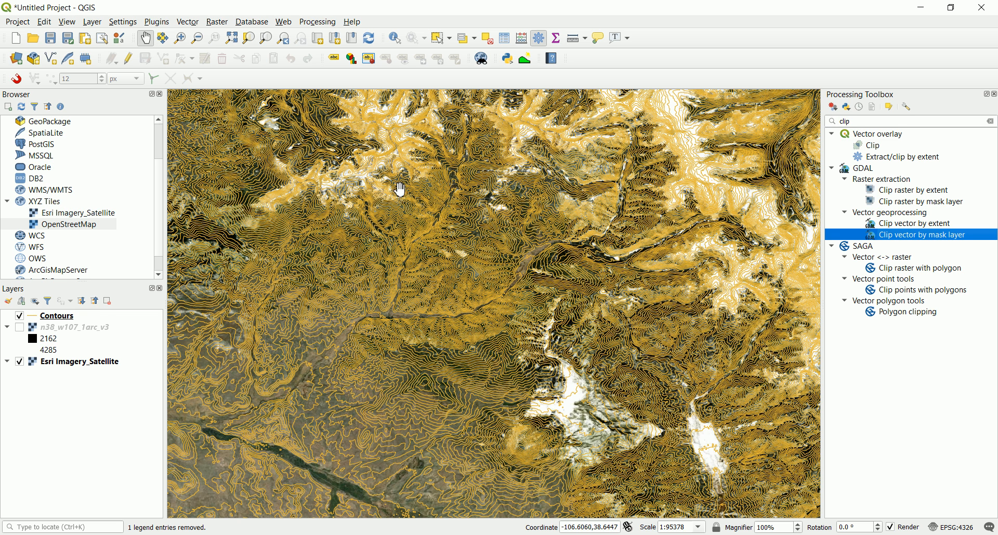
click(57, 315)
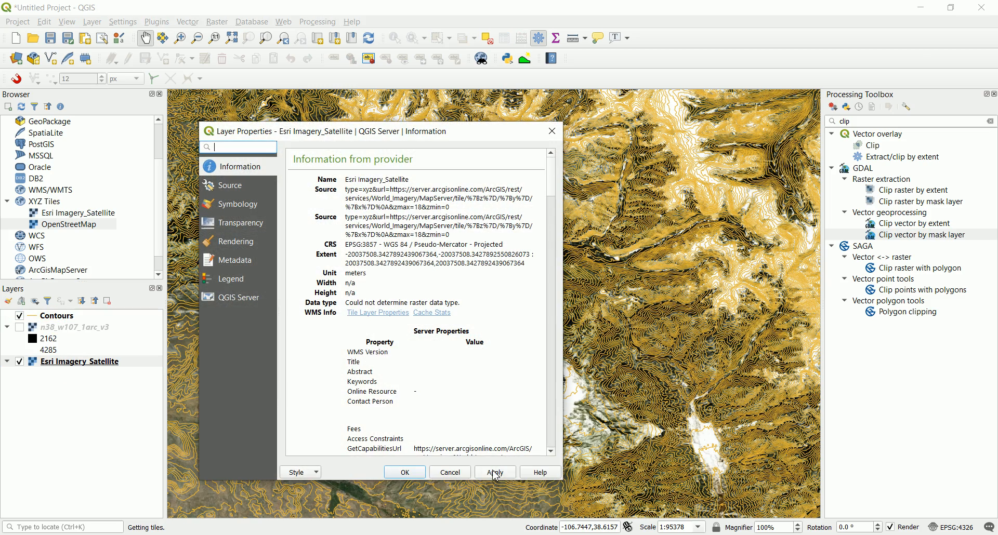
click(405, 473)
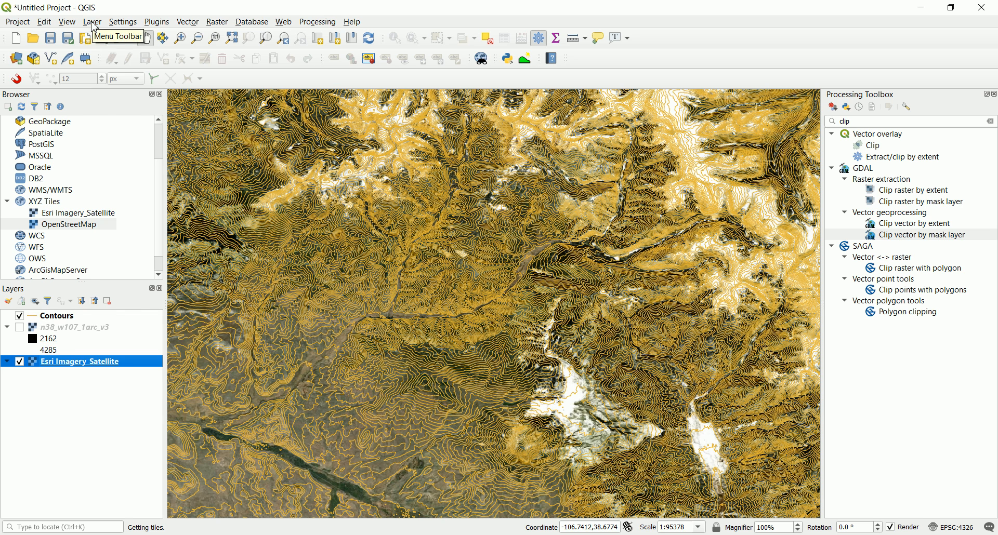
- Choose Layer > Create Layer > New Temporary Scratch Layer
click(92, 21)
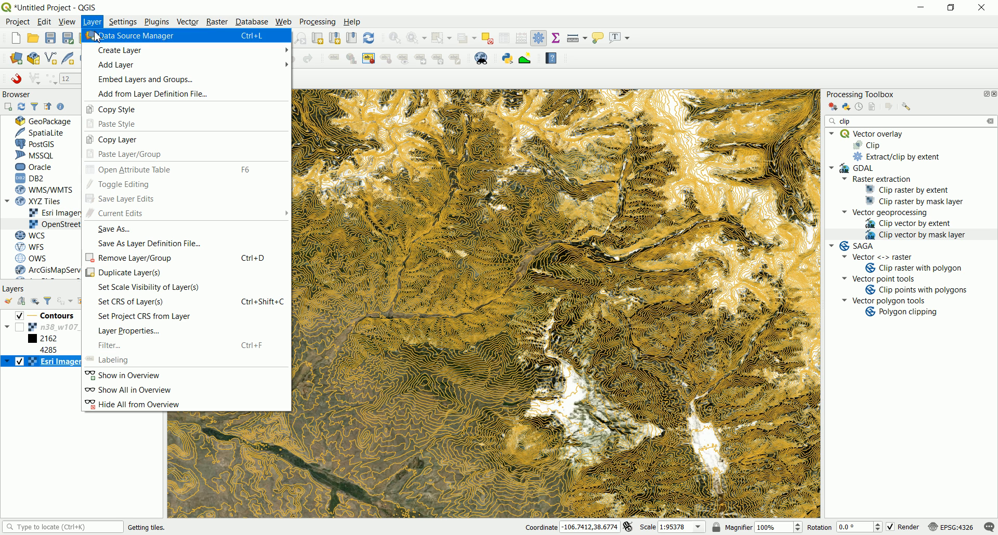
mouse_move(118, 50)
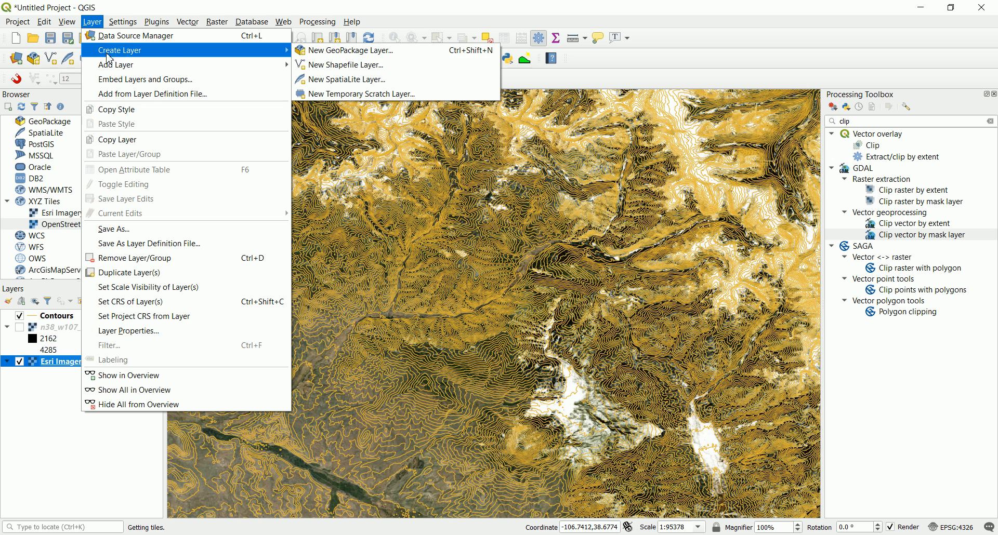
mouse_move(346, 50)
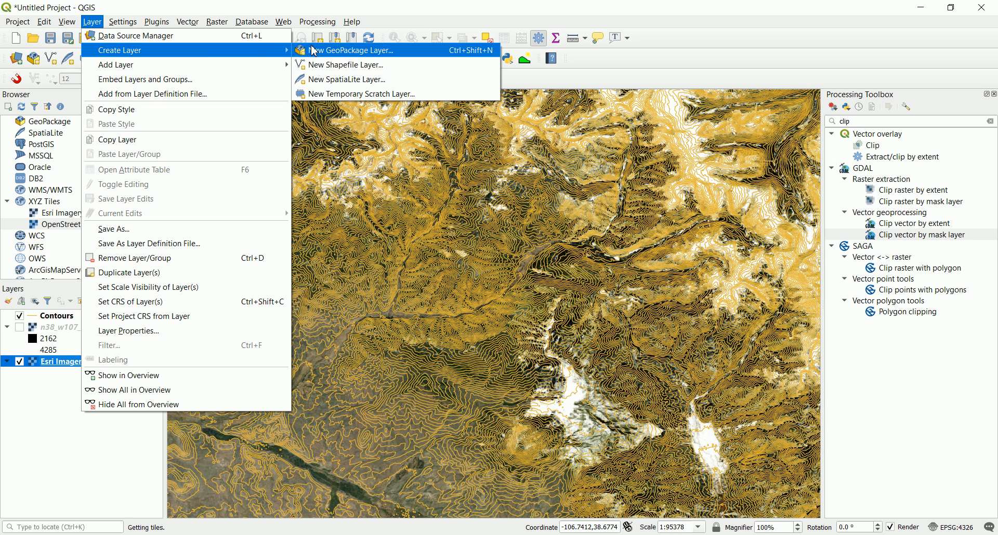
mouse_move(360, 94)
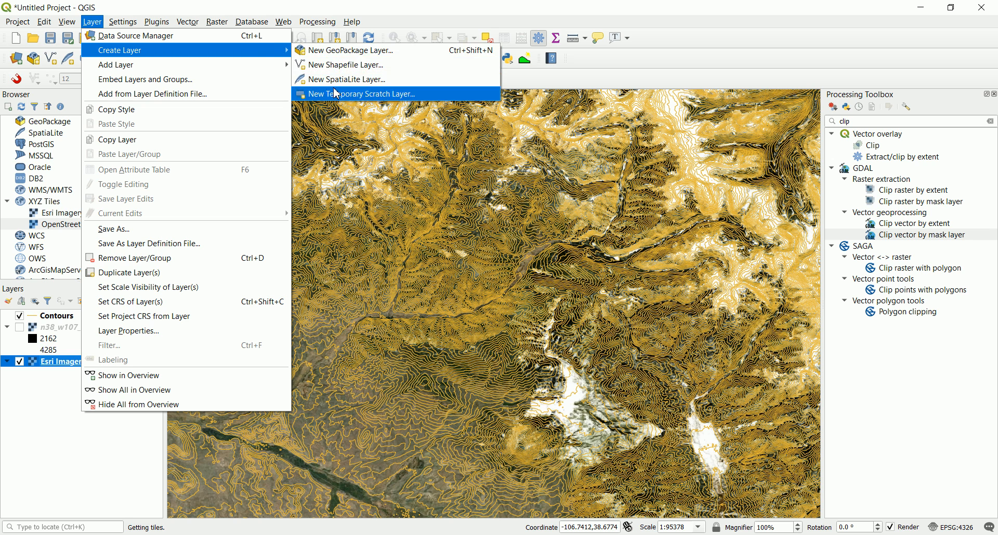
mouse_move(348, 64)
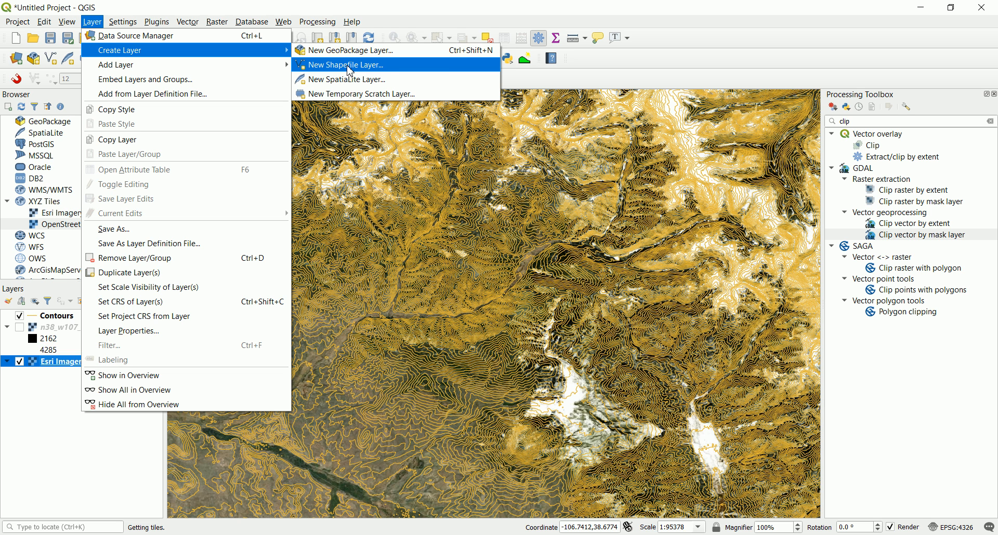
mouse_move(366, 93)
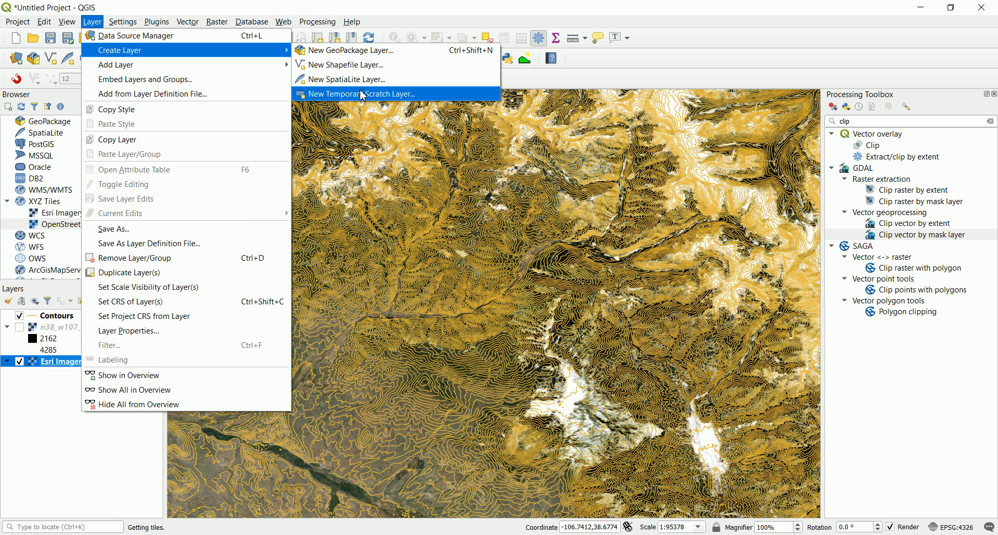
mouse_move(362, 99)
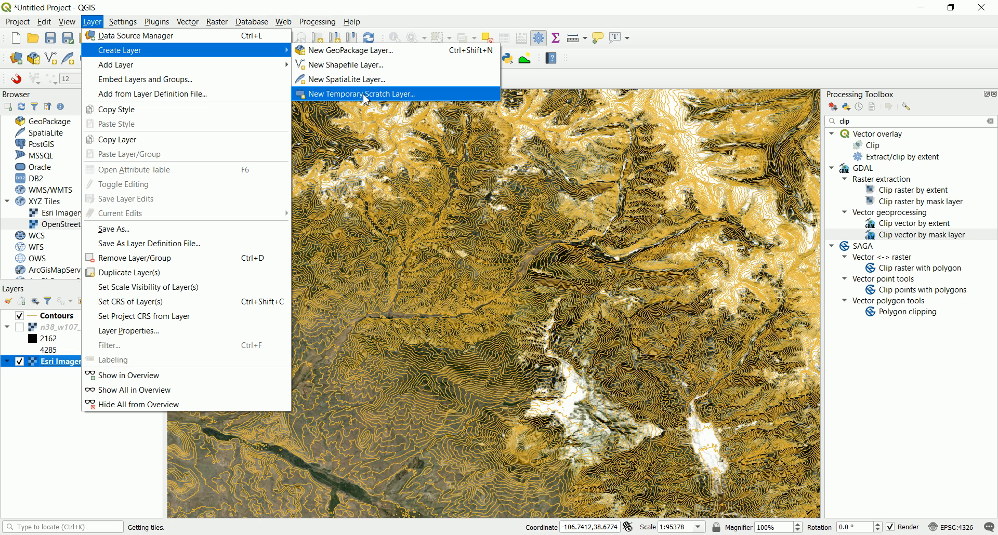
click(360, 93)
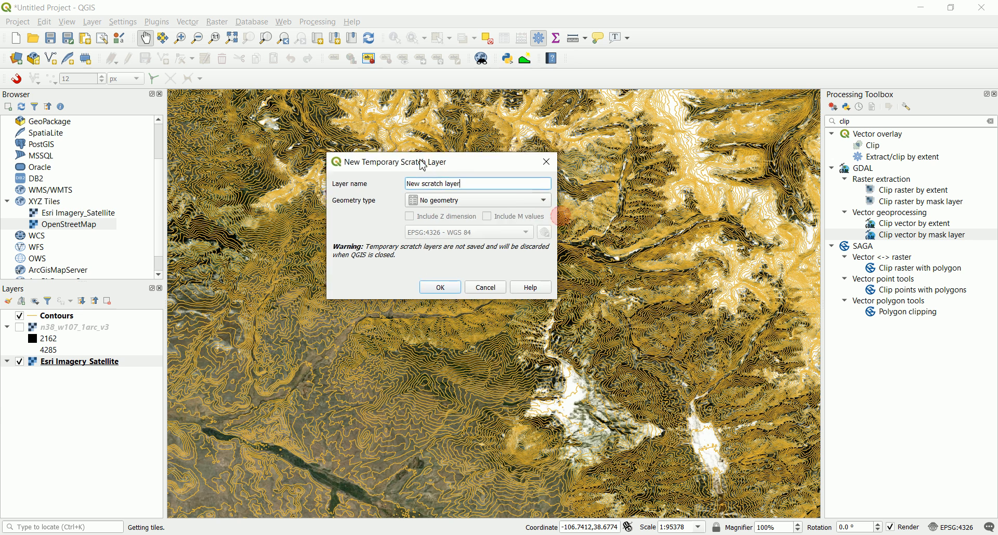
- Create the temporary scratch layer with Polygon / CurvePolygon geometry
click(476, 199)
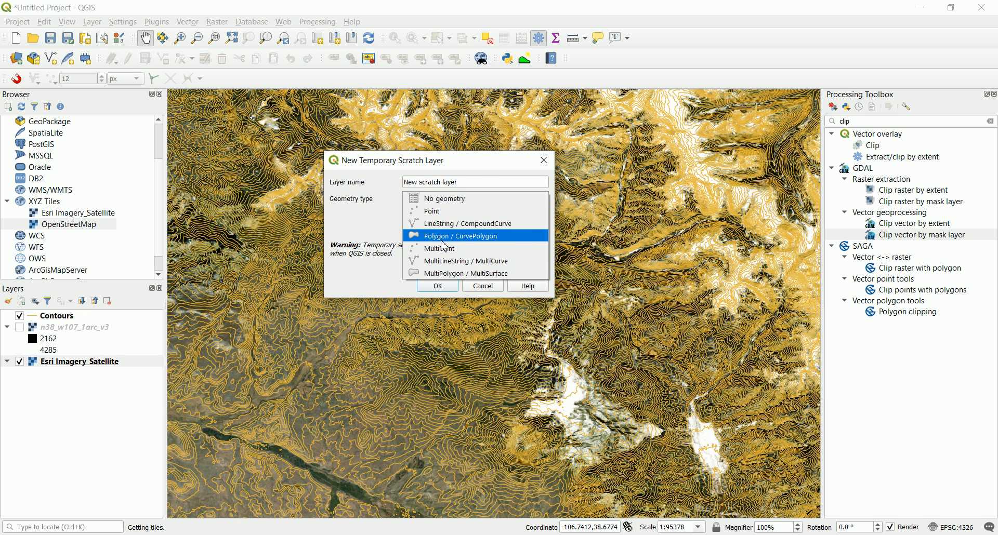
click(460, 236)
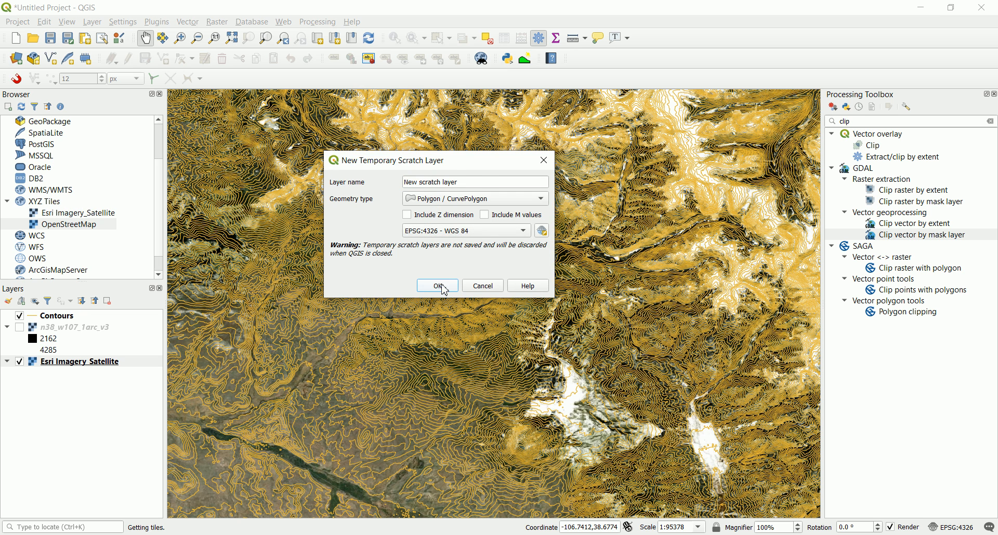
click(437, 285)
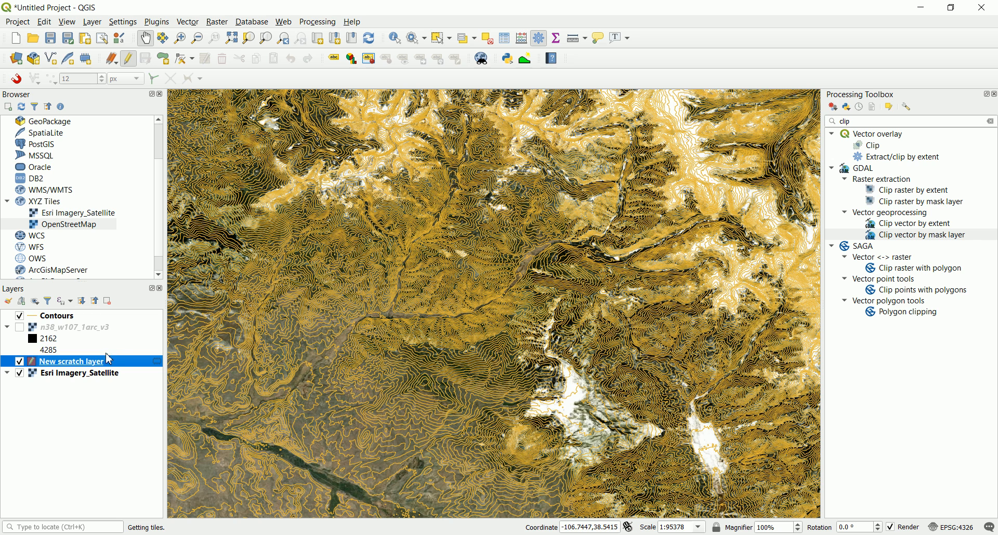
mouse_move(74, 372)
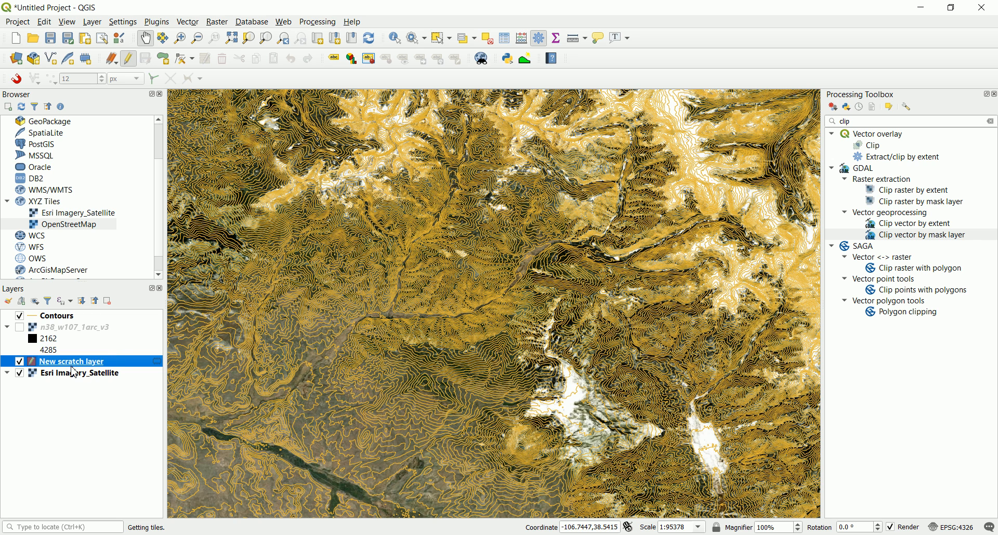
mouse_move(167, 74)
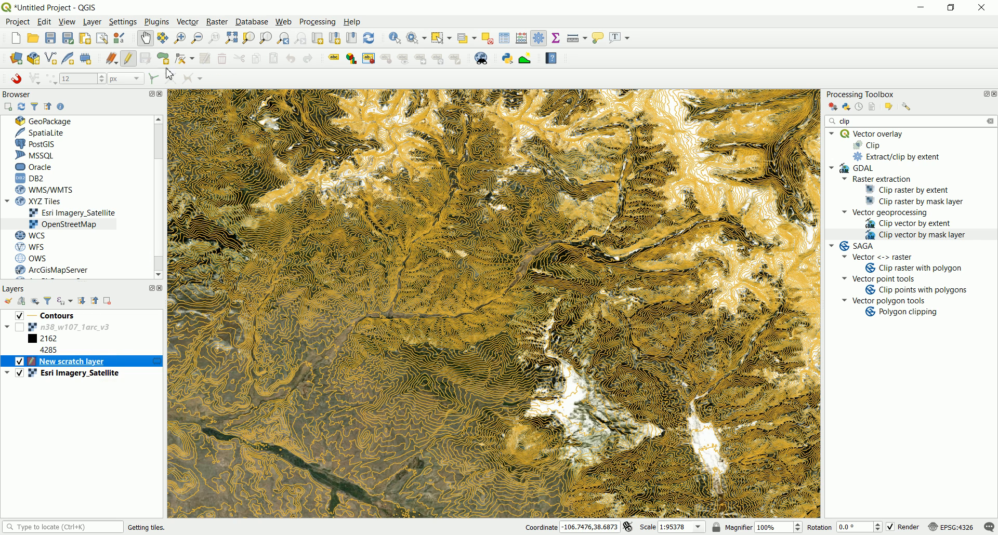
mouse_move(128, 59)
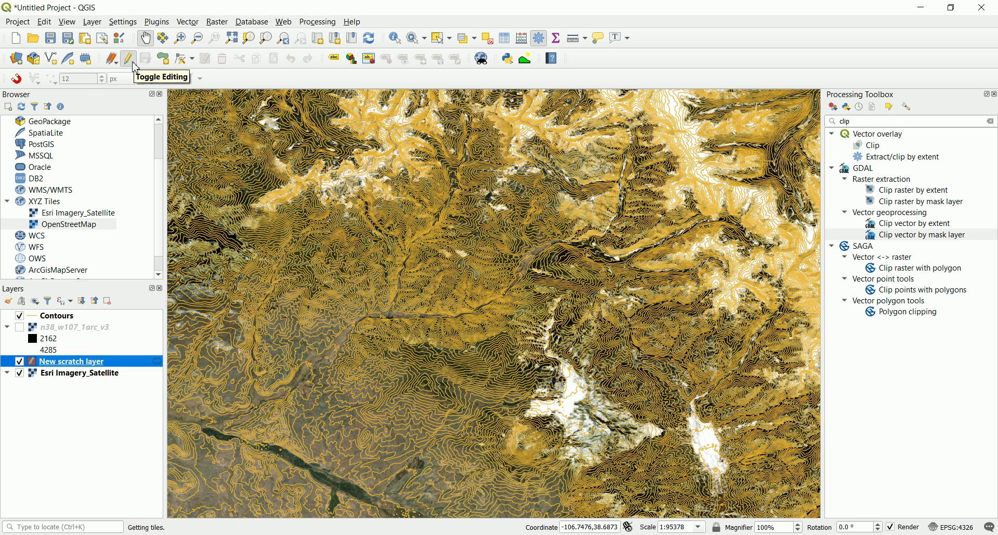
mouse_move(162, 59)
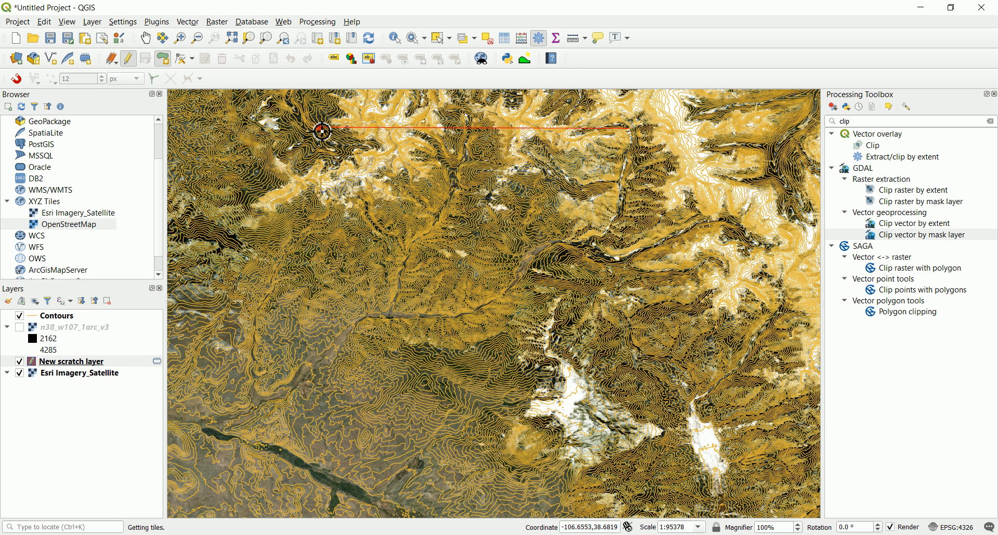
- Draw and finish the rectangular mask polygon, then select New scratch layer
drag(323, 132, 638, 374)
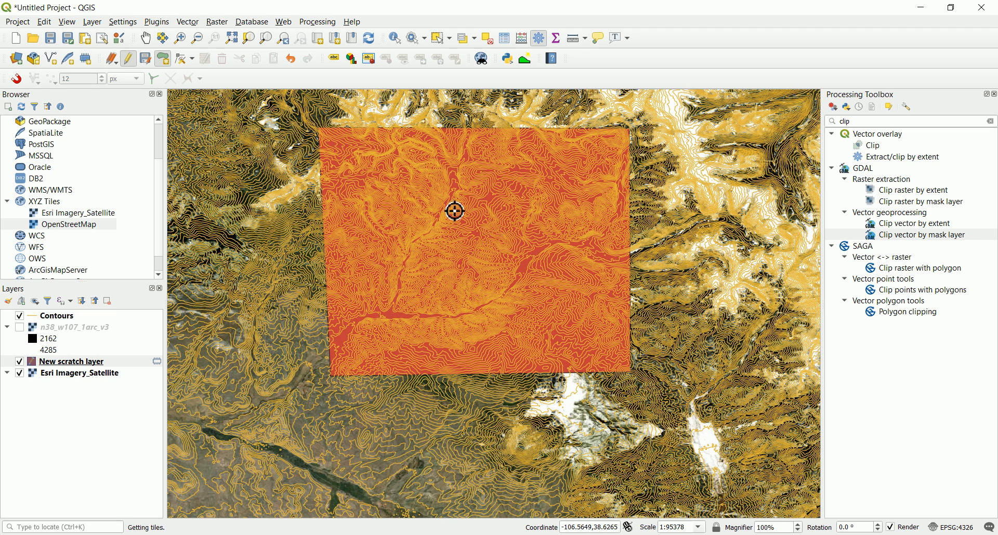
click(71, 360)
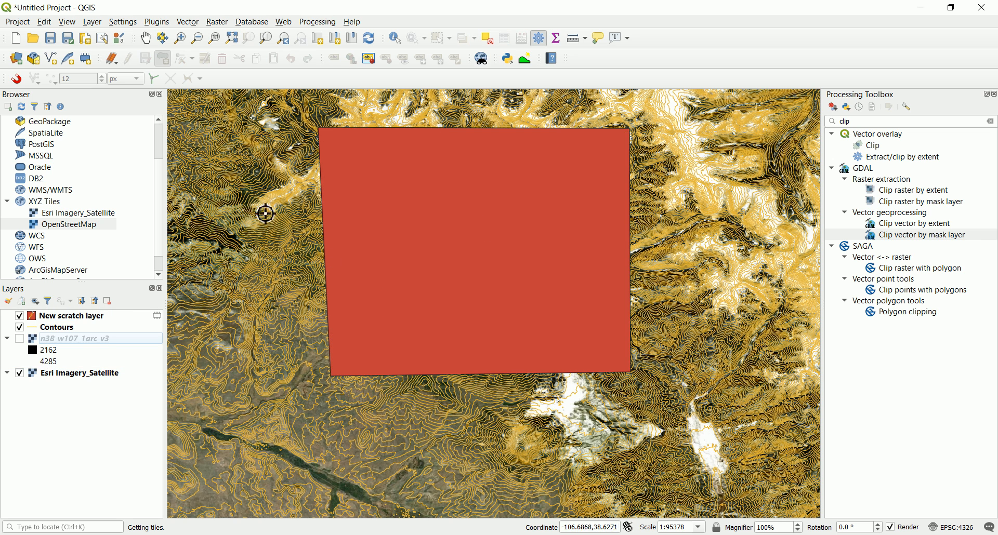
click(72, 315)
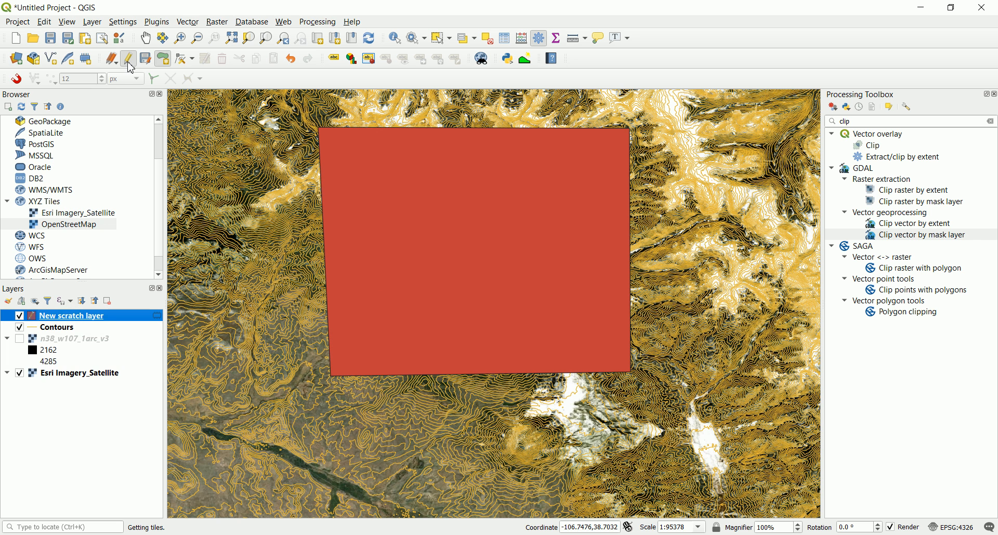
- Turn off editing on New scratch layer, saving the drawn rectangle
click(127, 58)
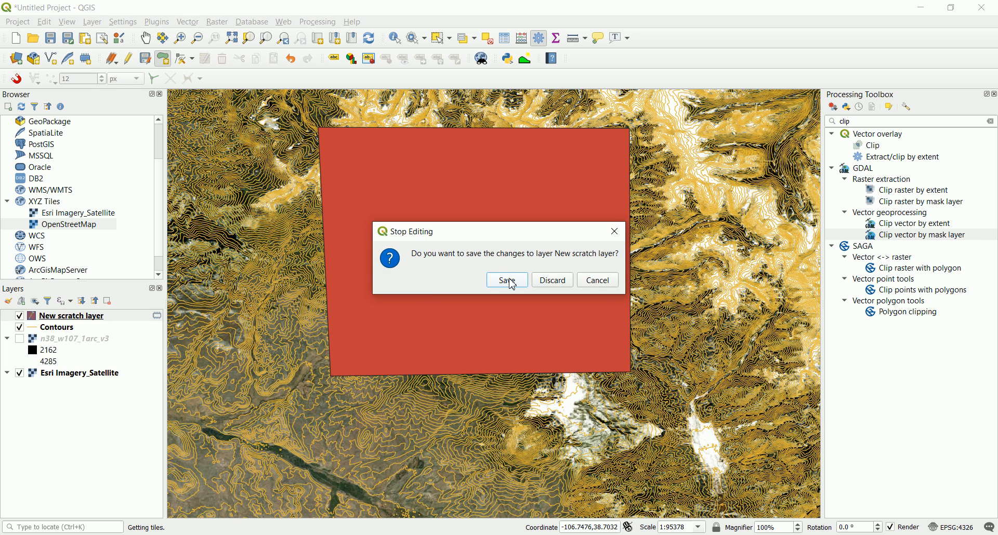
click(506, 280)
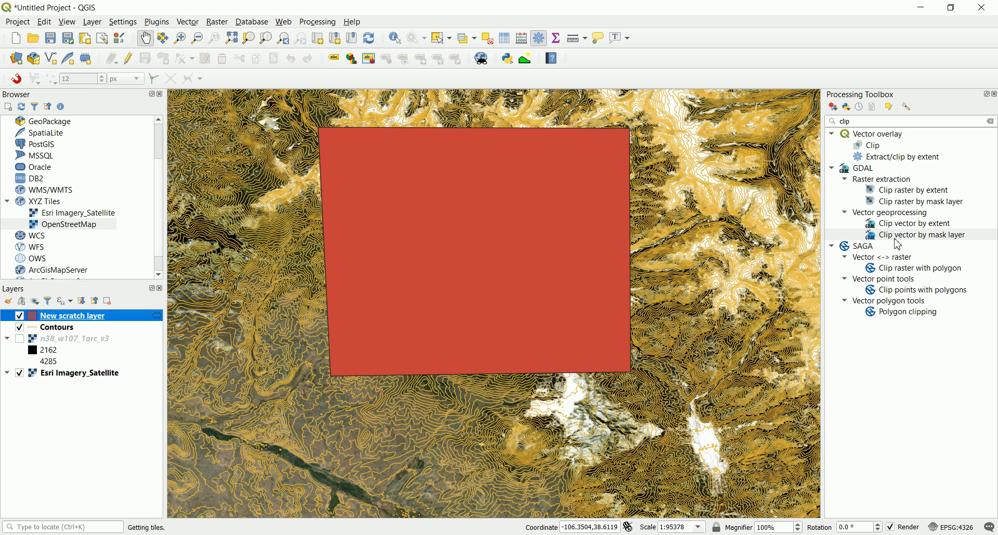
mouse_move(920, 235)
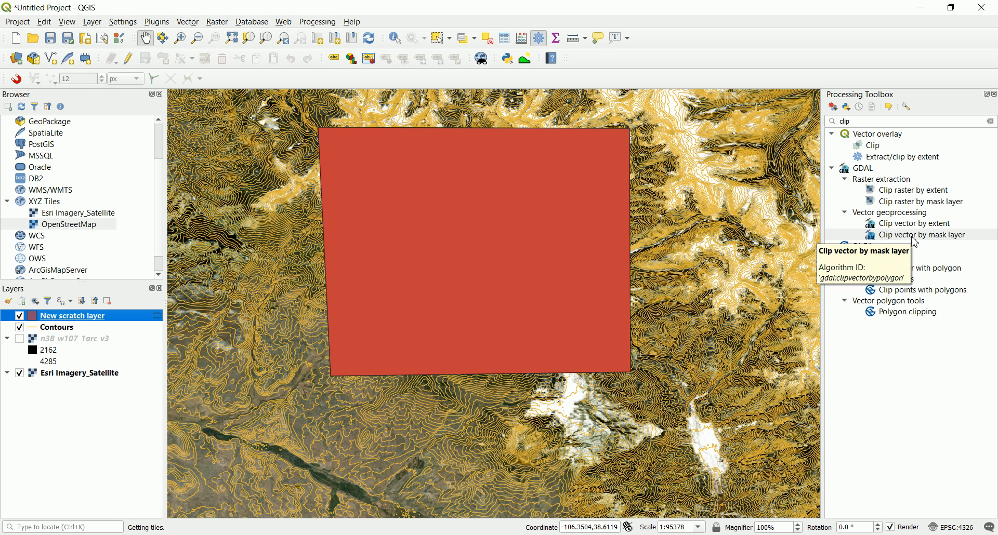
- Run Clip vector by mask layer on Contours using New scratch layer as the mask
double_click(925, 235)
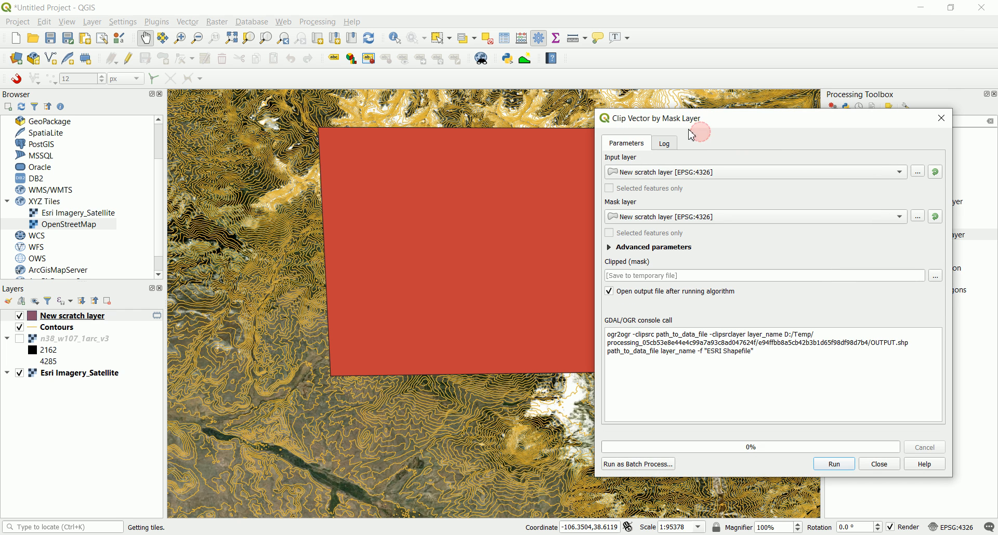
click(754, 173)
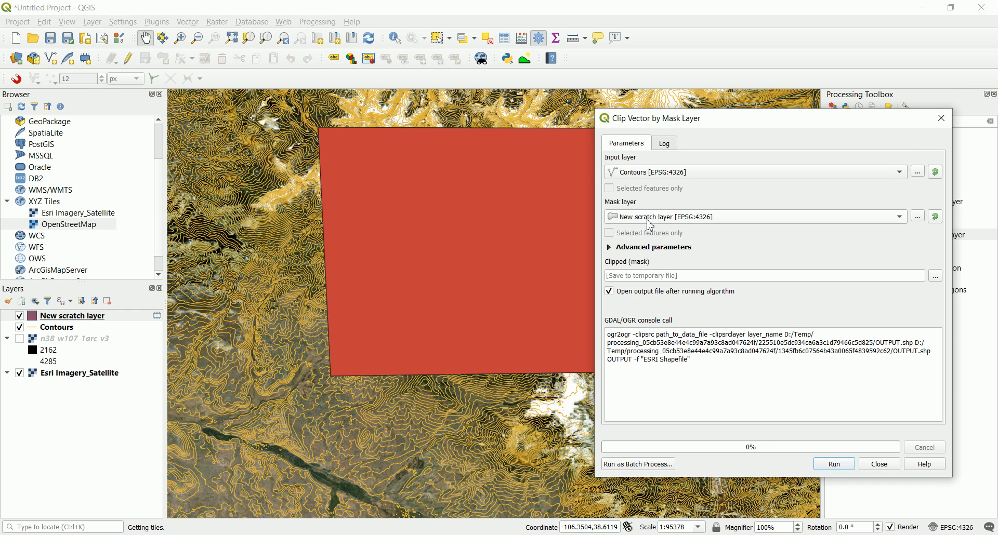
mouse_move(653, 228)
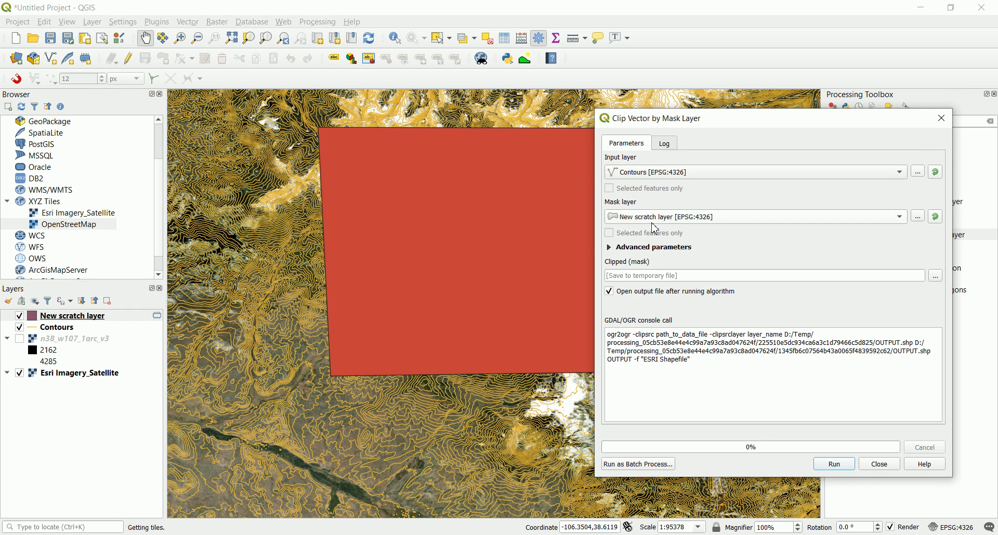
mouse_move(692, 222)
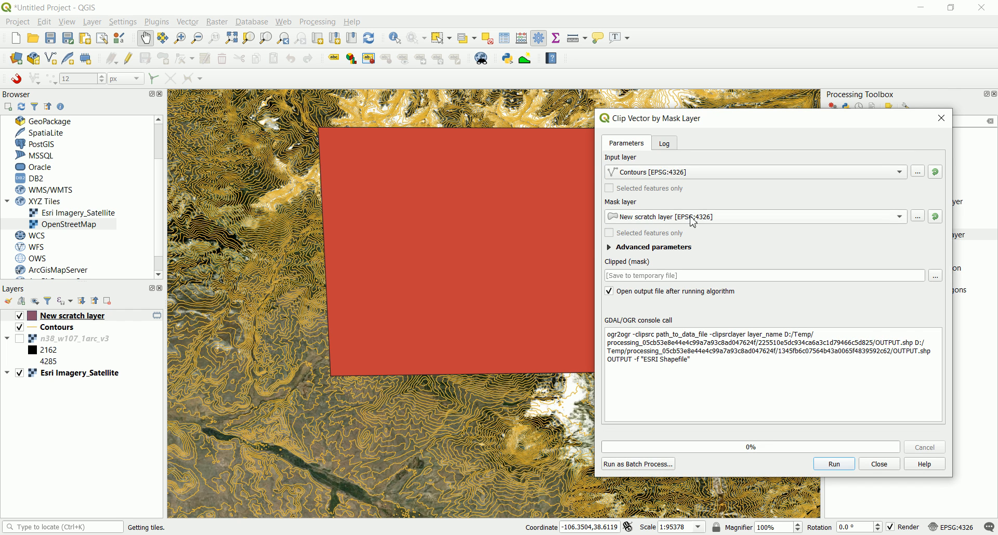
mouse_move(684, 212)
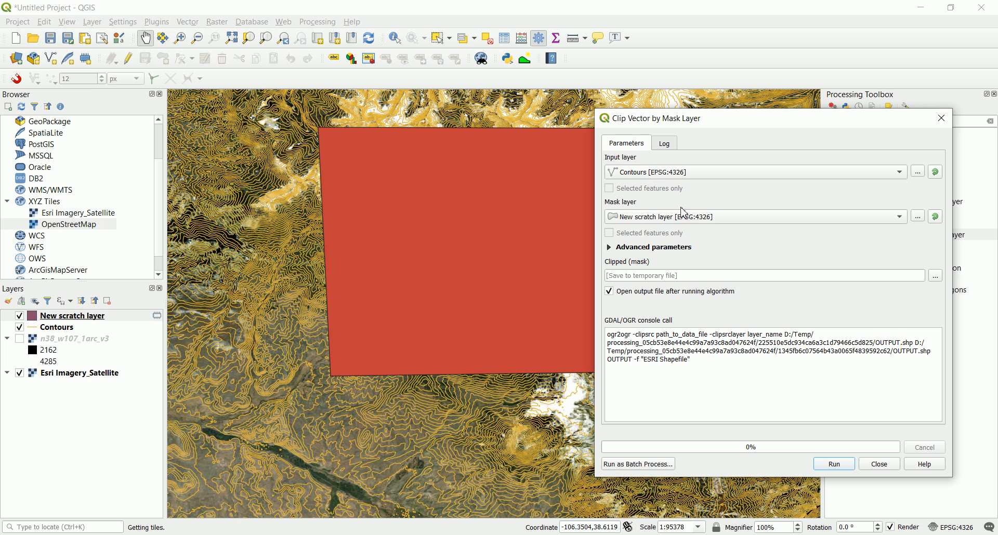
mouse_move(714, 380)
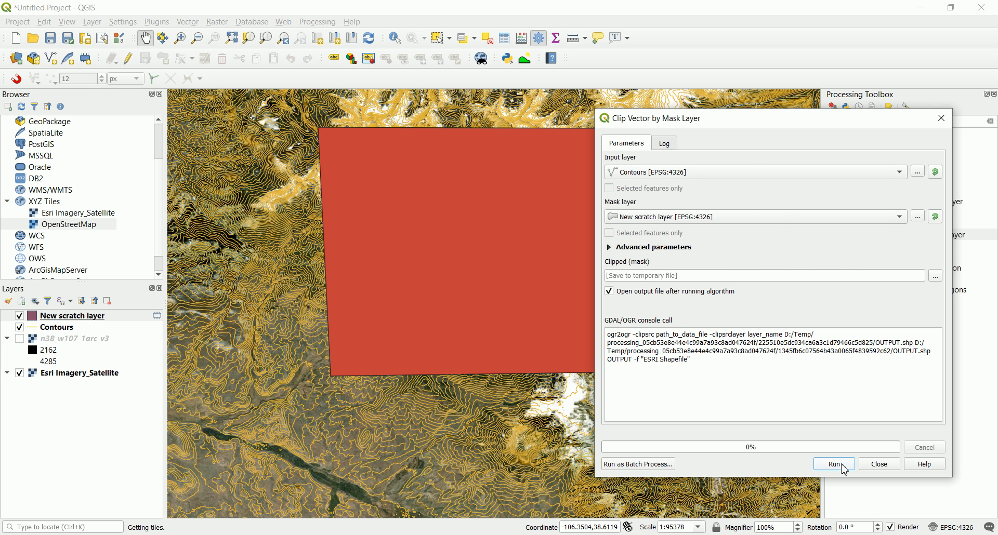
click(834, 464)
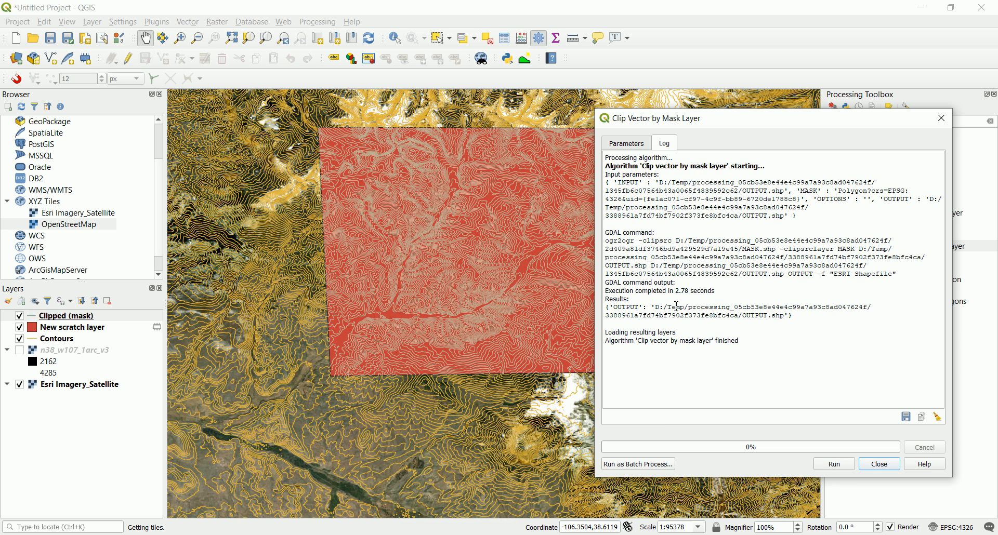
mouse_move(454, 235)
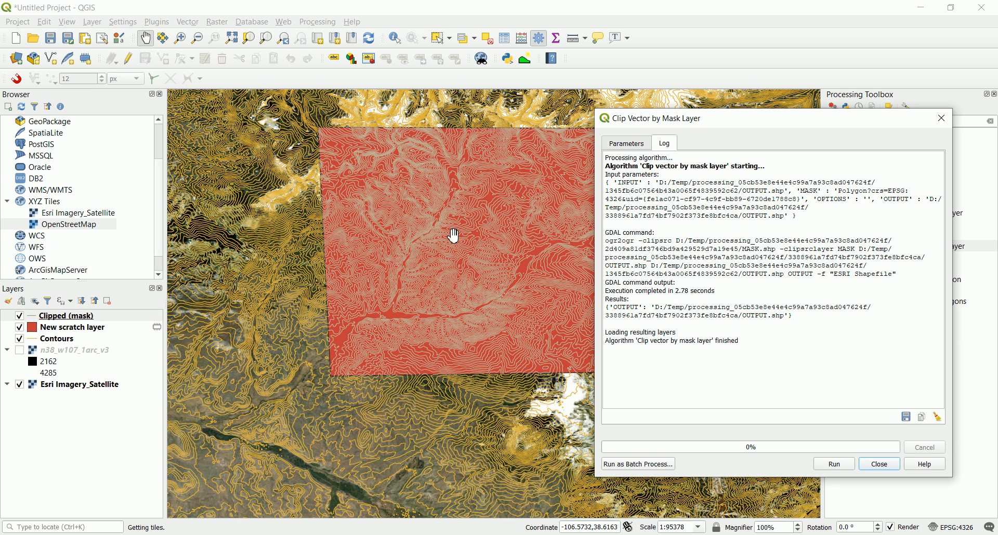
mouse_move(541, 374)
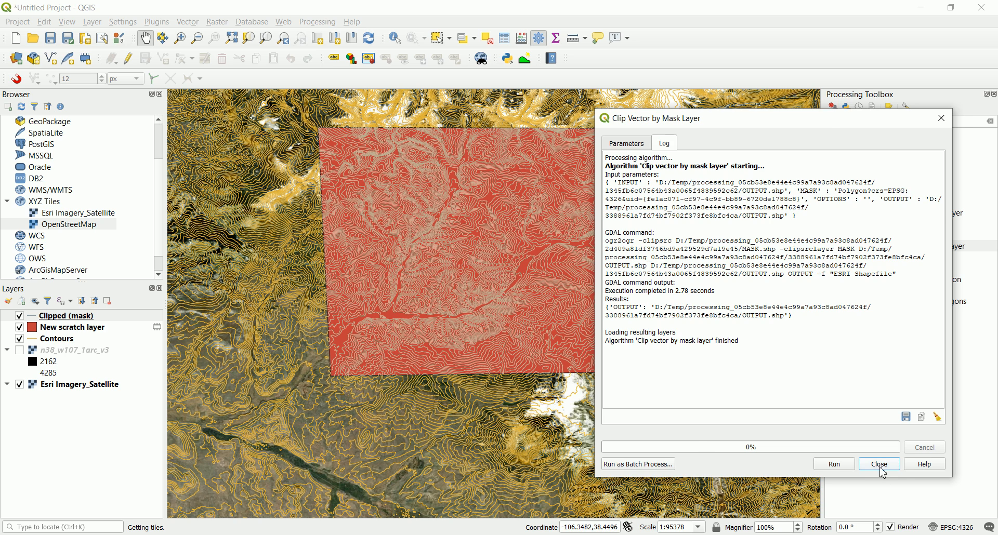
- Close the Clip Vector by Mask Layer dialog
click(878, 464)
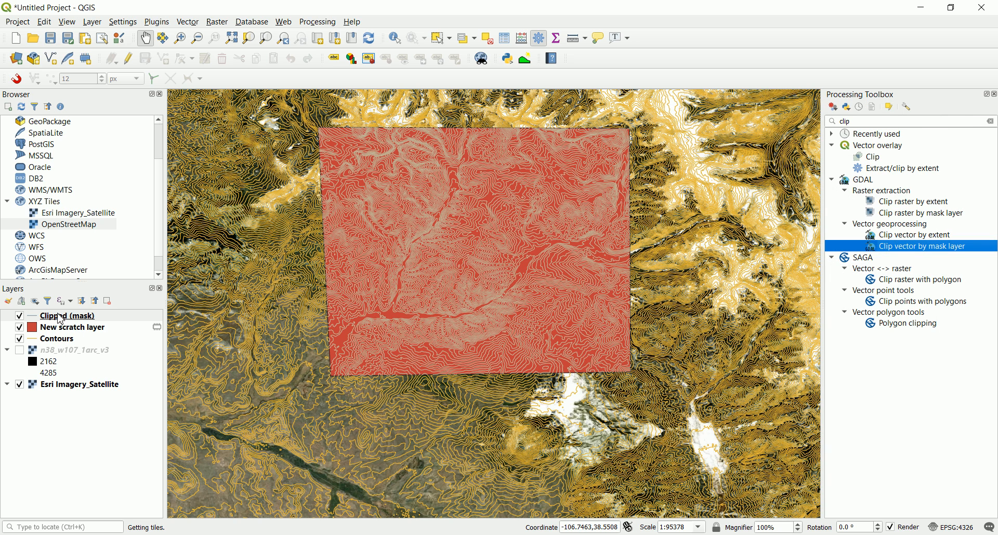
- Open Export > Save Features As for Clipped (mask), then cancel without saving
right_click(65, 316)
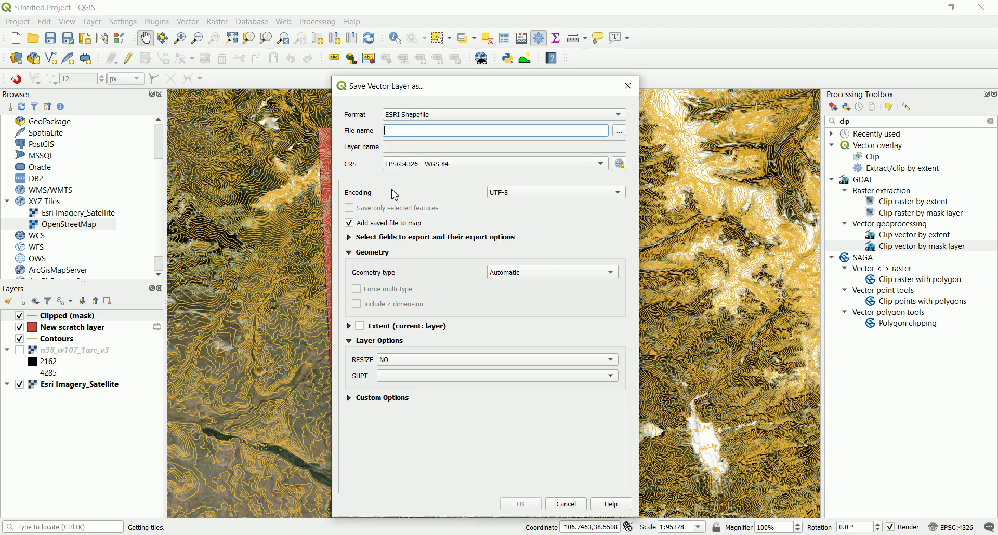
click(503, 115)
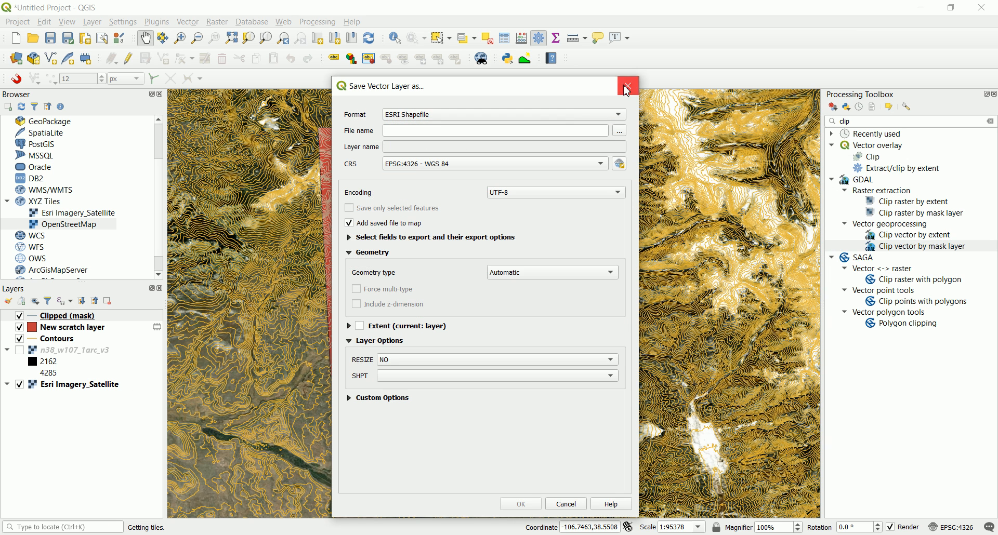
click(627, 86)
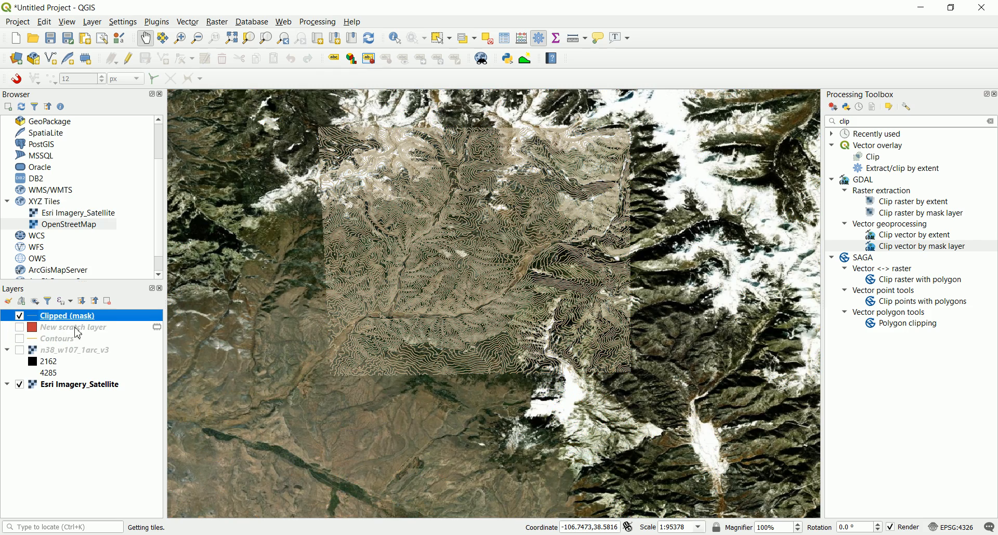
- Hide the Esri Imagery_Satellite layer, then pan and zoom over the clipped contours
click(19, 385)
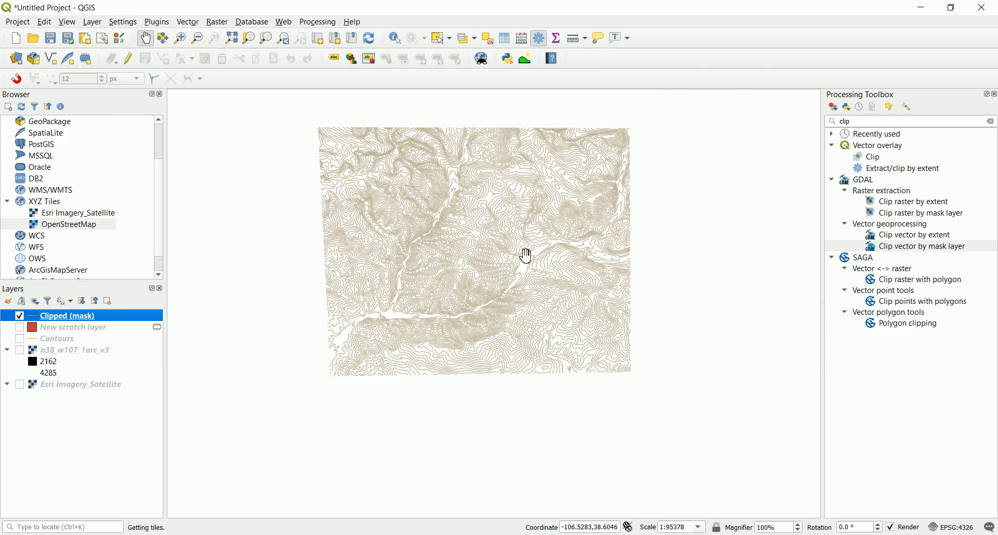
drag(527, 255, 493, 287)
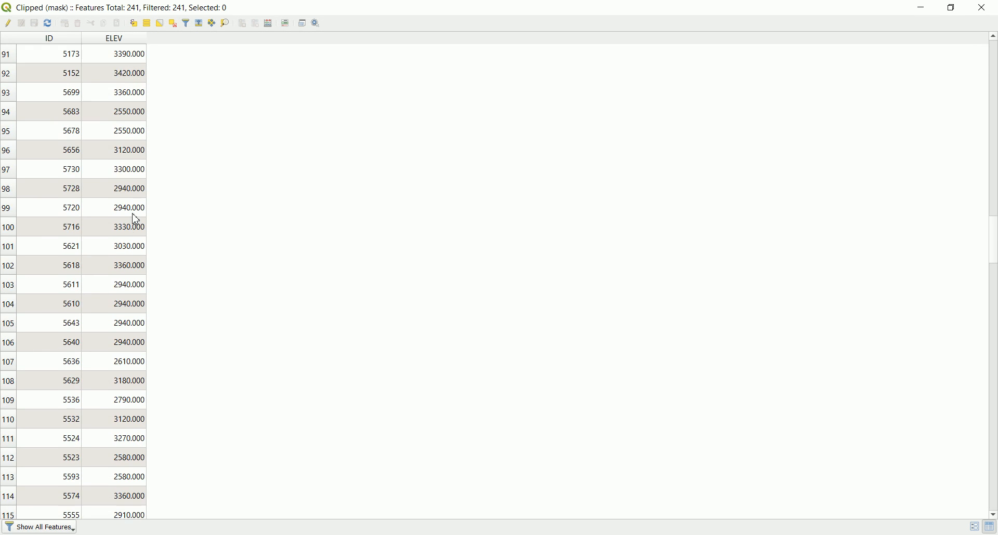
scroll(down, 3)
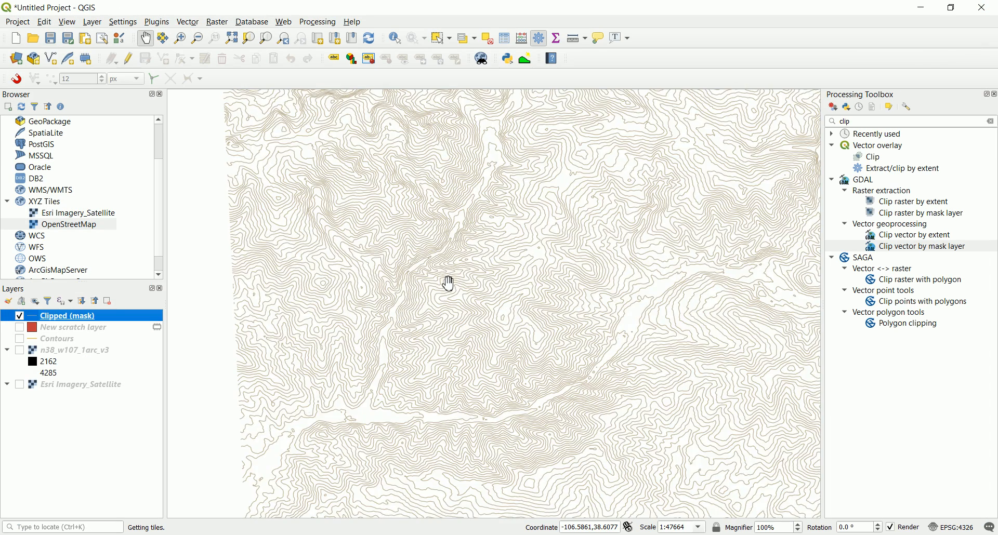
scroll(down, 3)
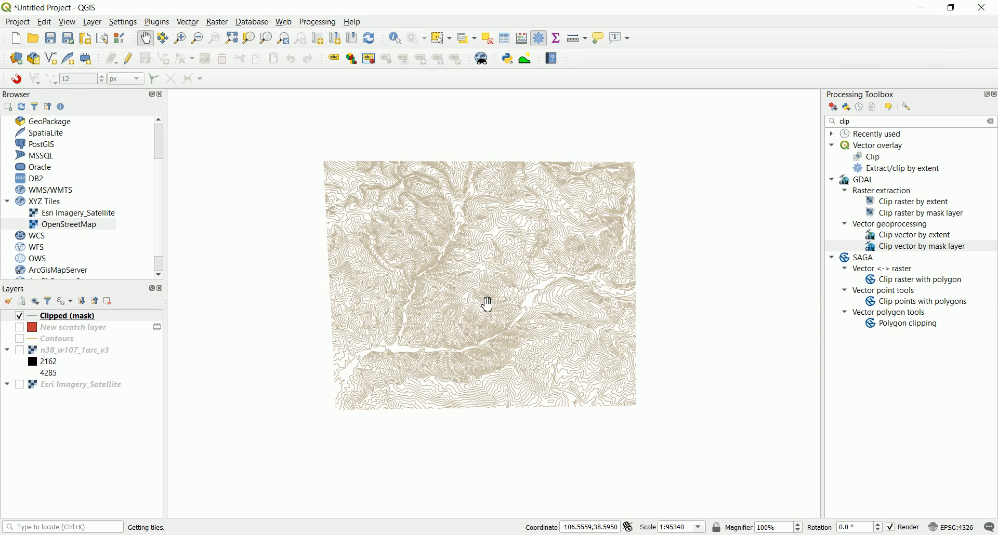